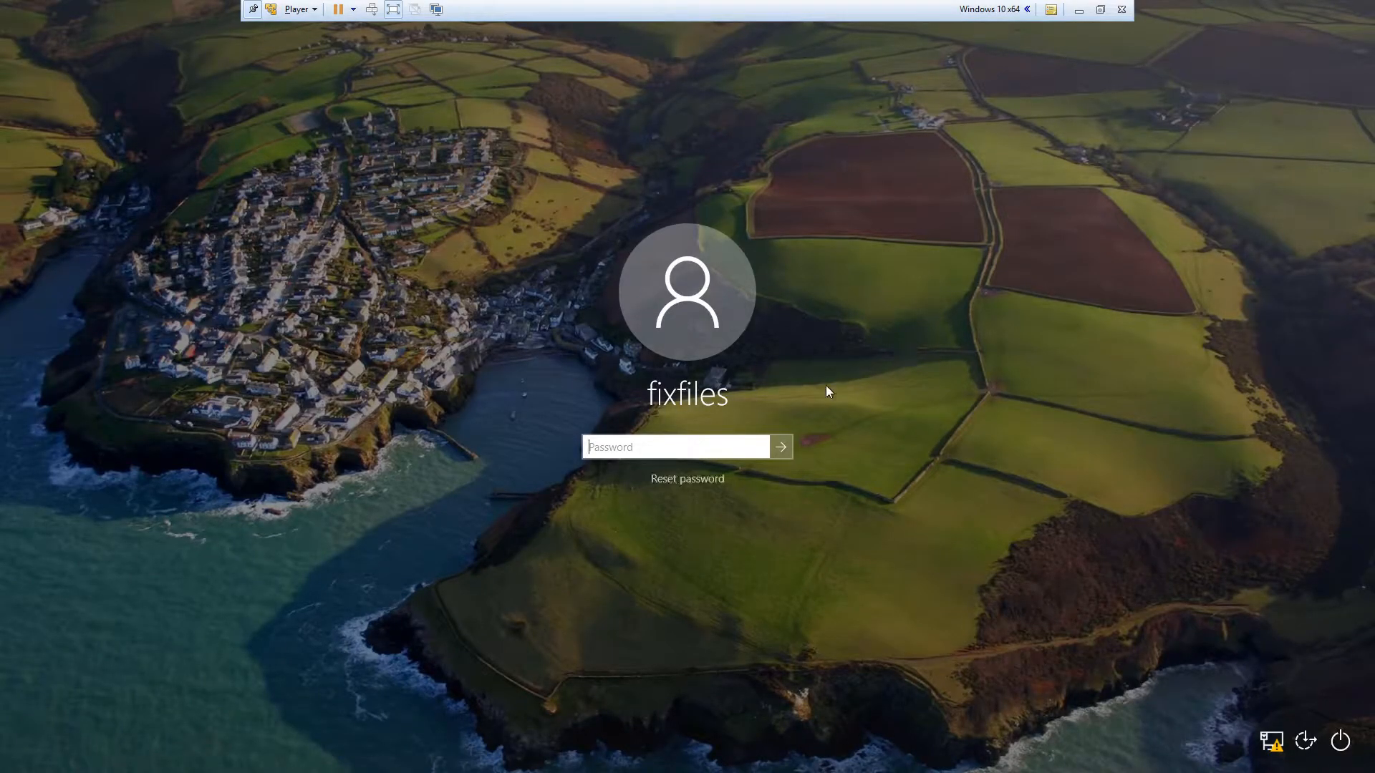
mouse_move(796, 223)
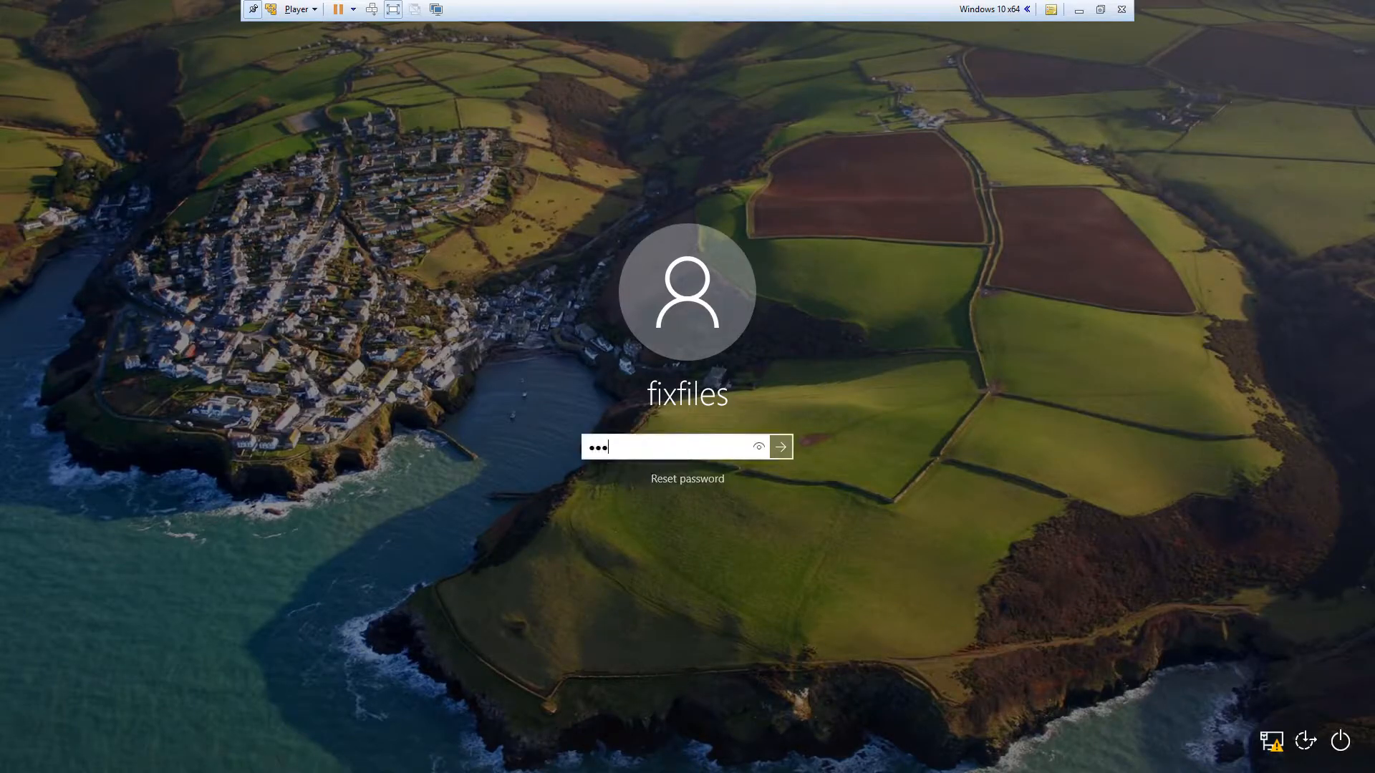
- Fail to sign in with the old password, dismiss the error and restart the machine
click(785, 447)
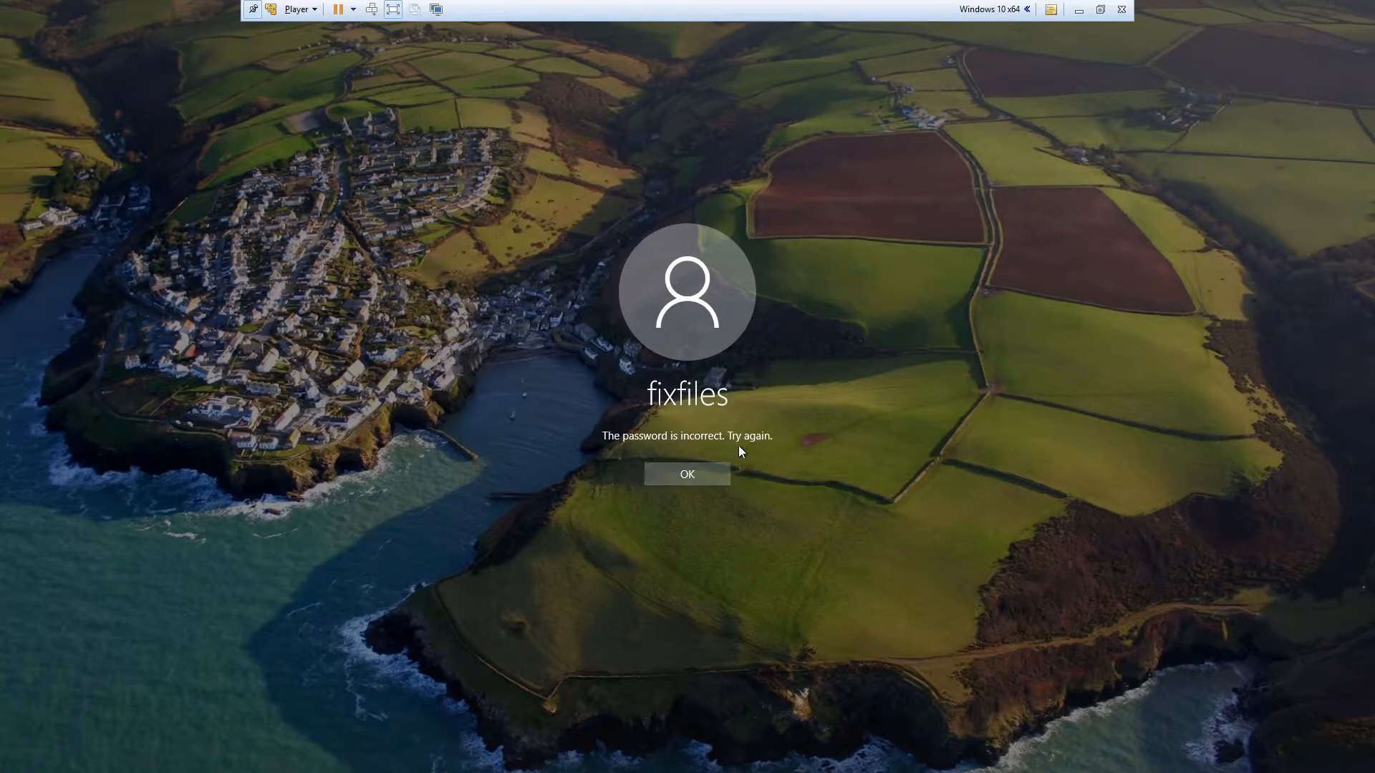
mouse_move(719, 478)
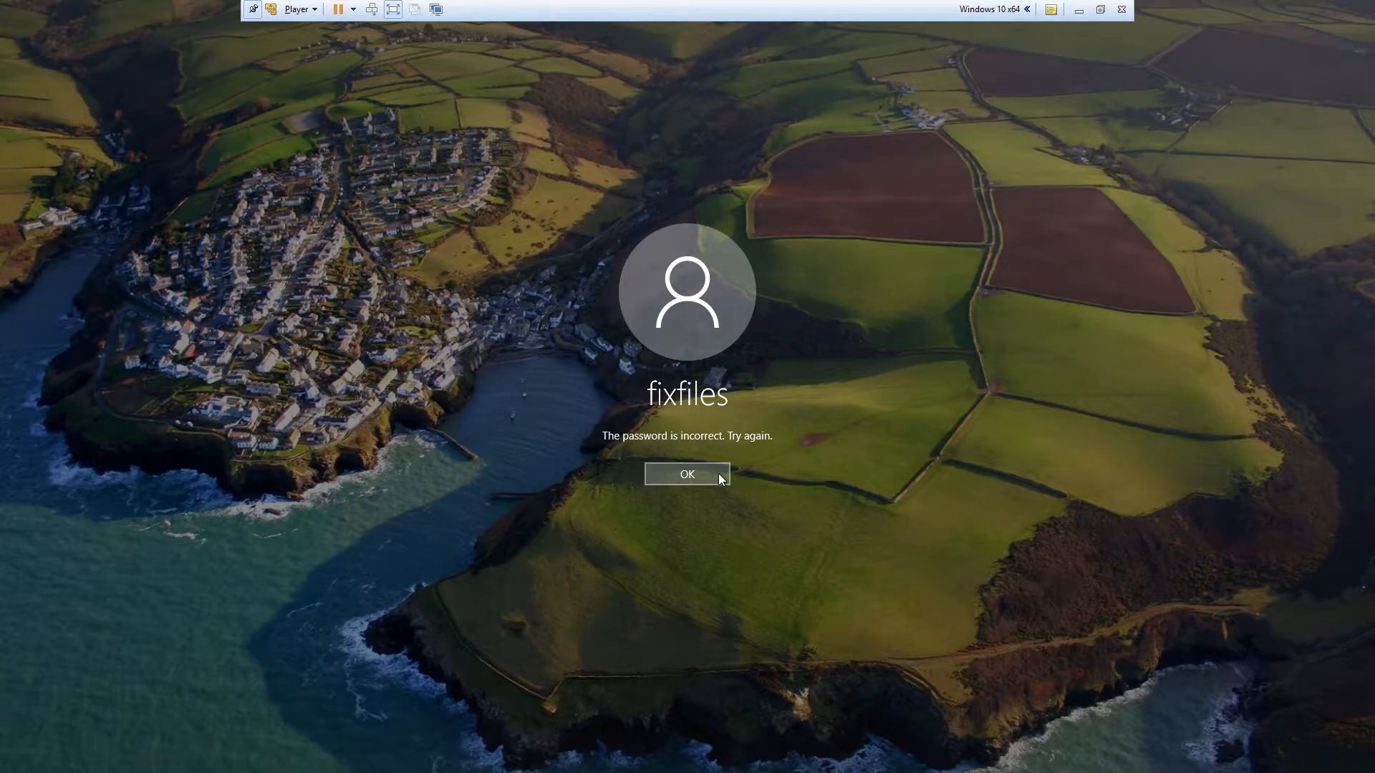
click(688, 474)
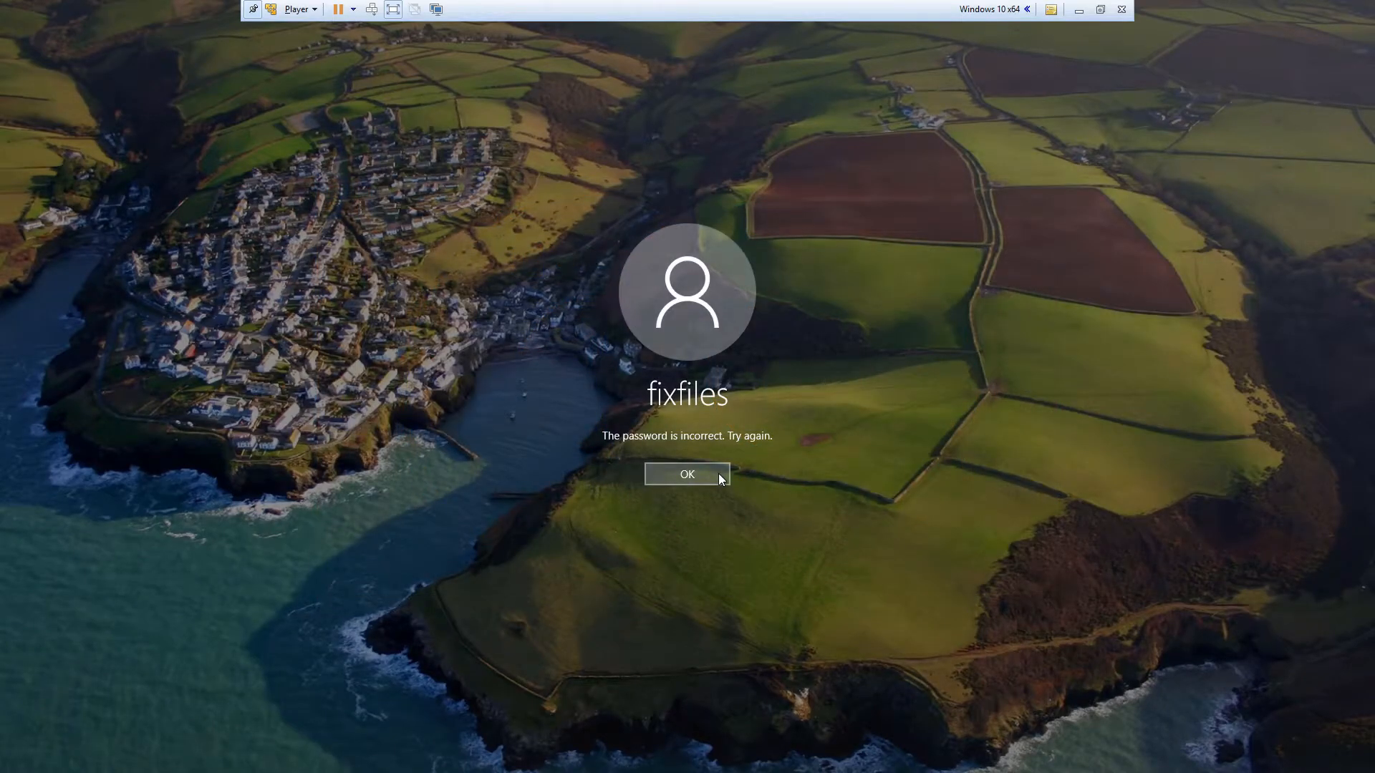
mouse_move(828, 496)
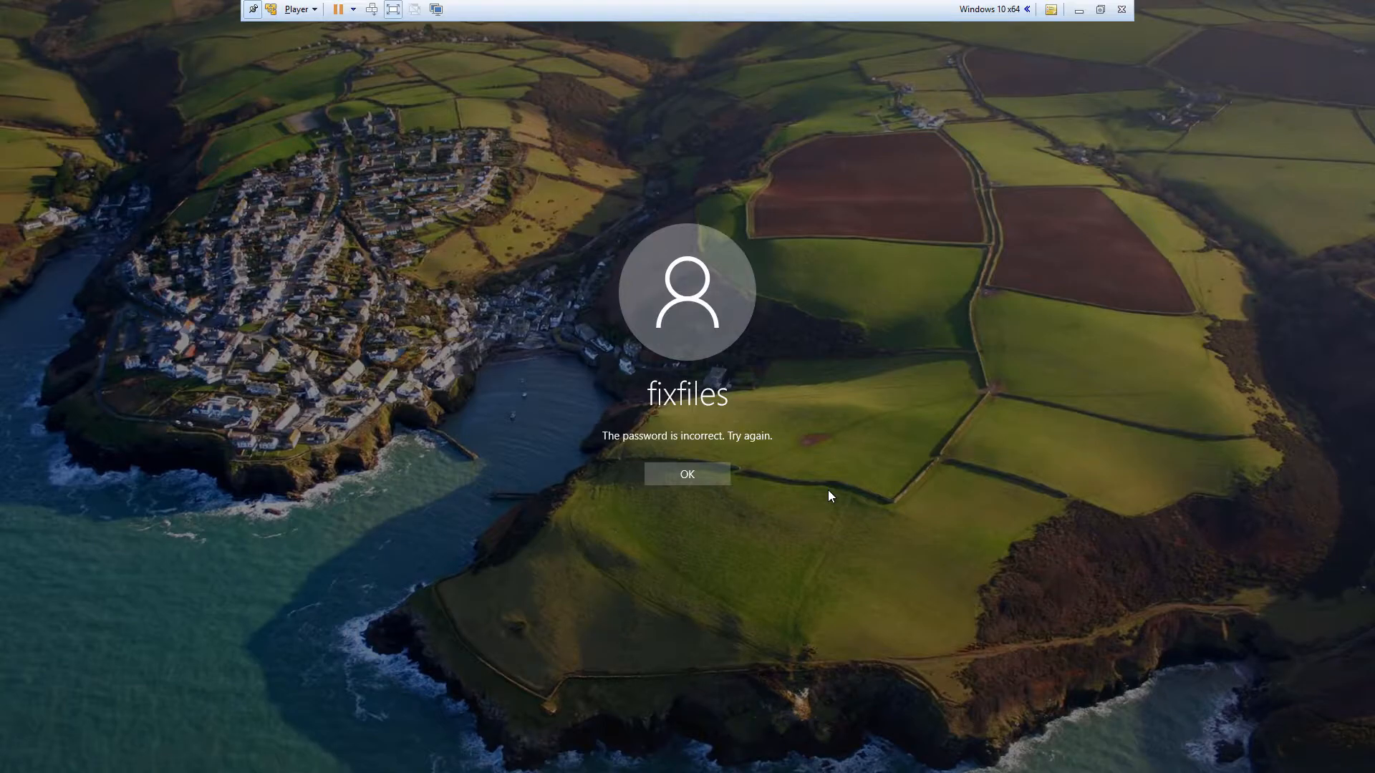
click(687, 474)
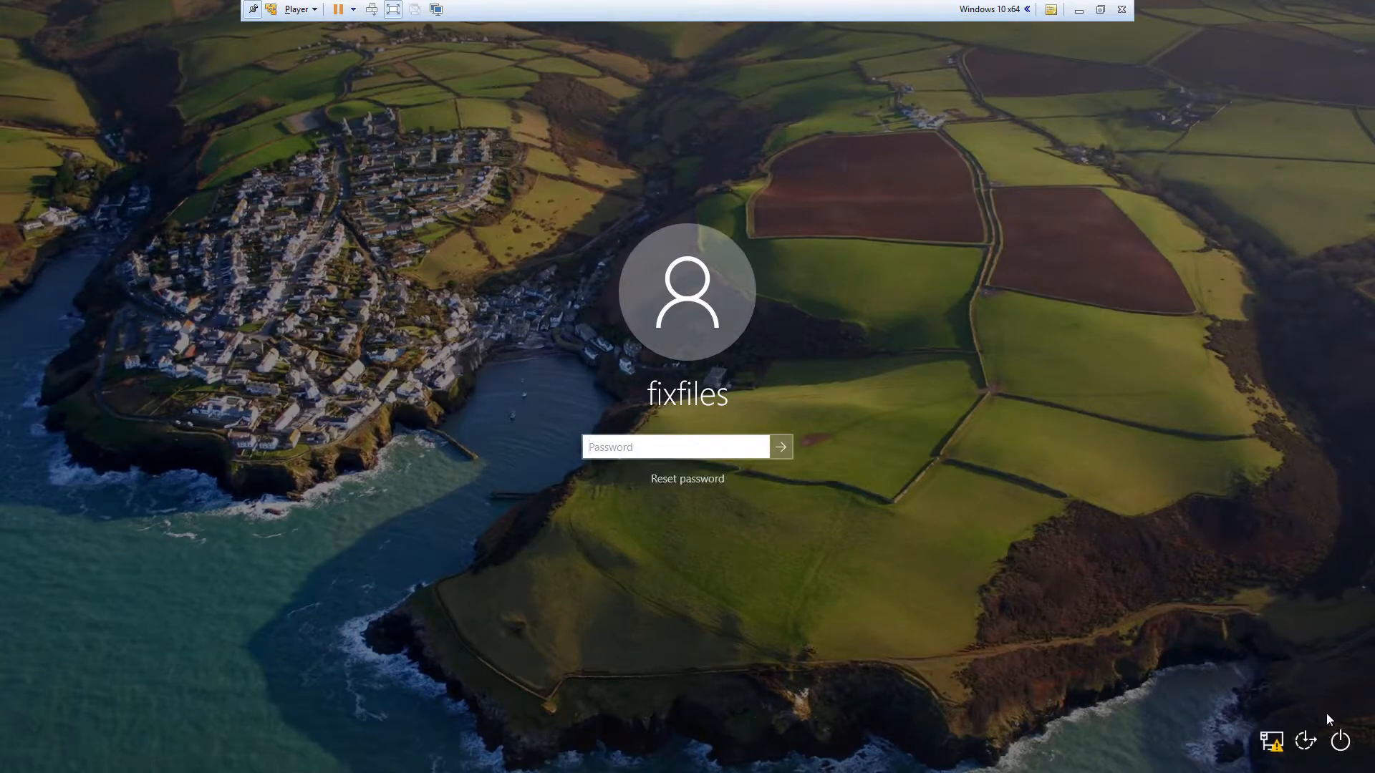
click(785, 447)
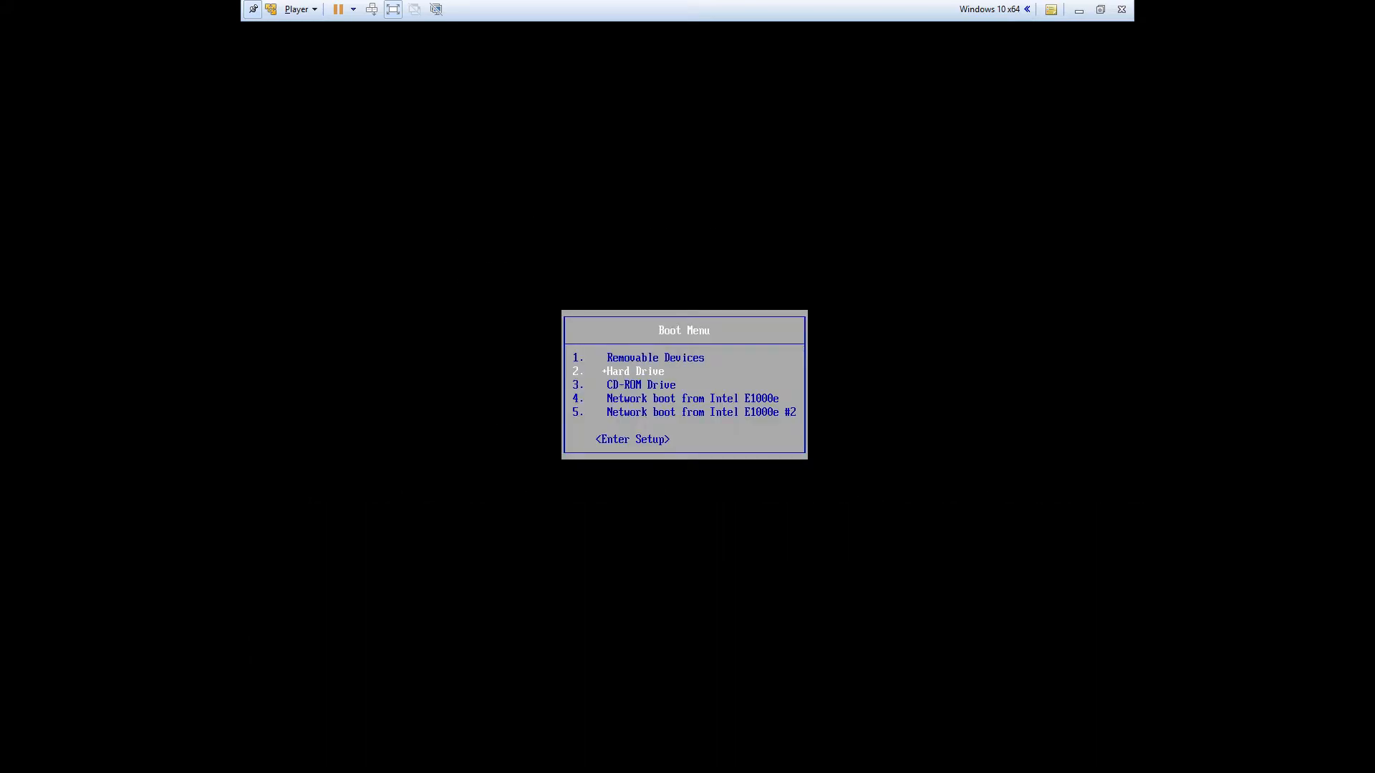
- Boot from the CD-ROM drive into Windows Setup and continue past the language page
key(Down)
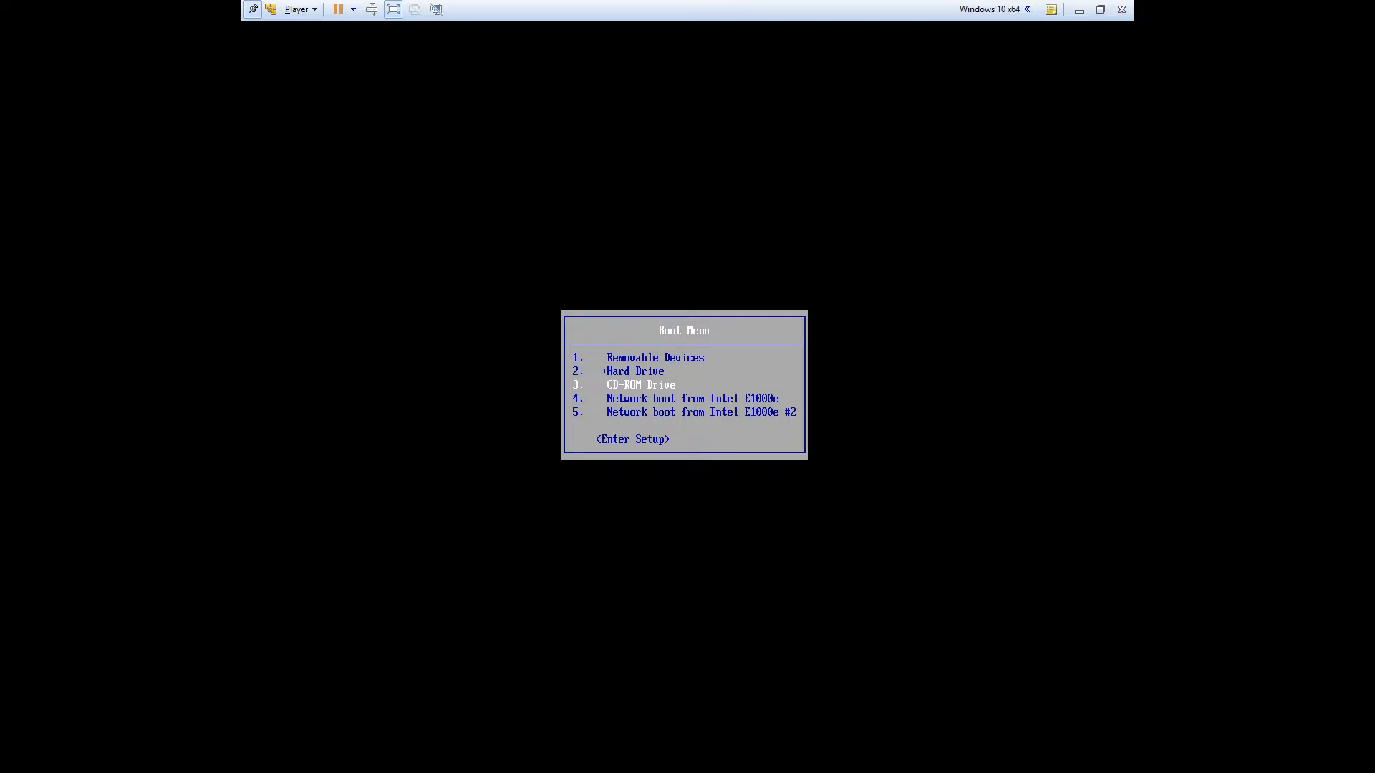
key(enter)
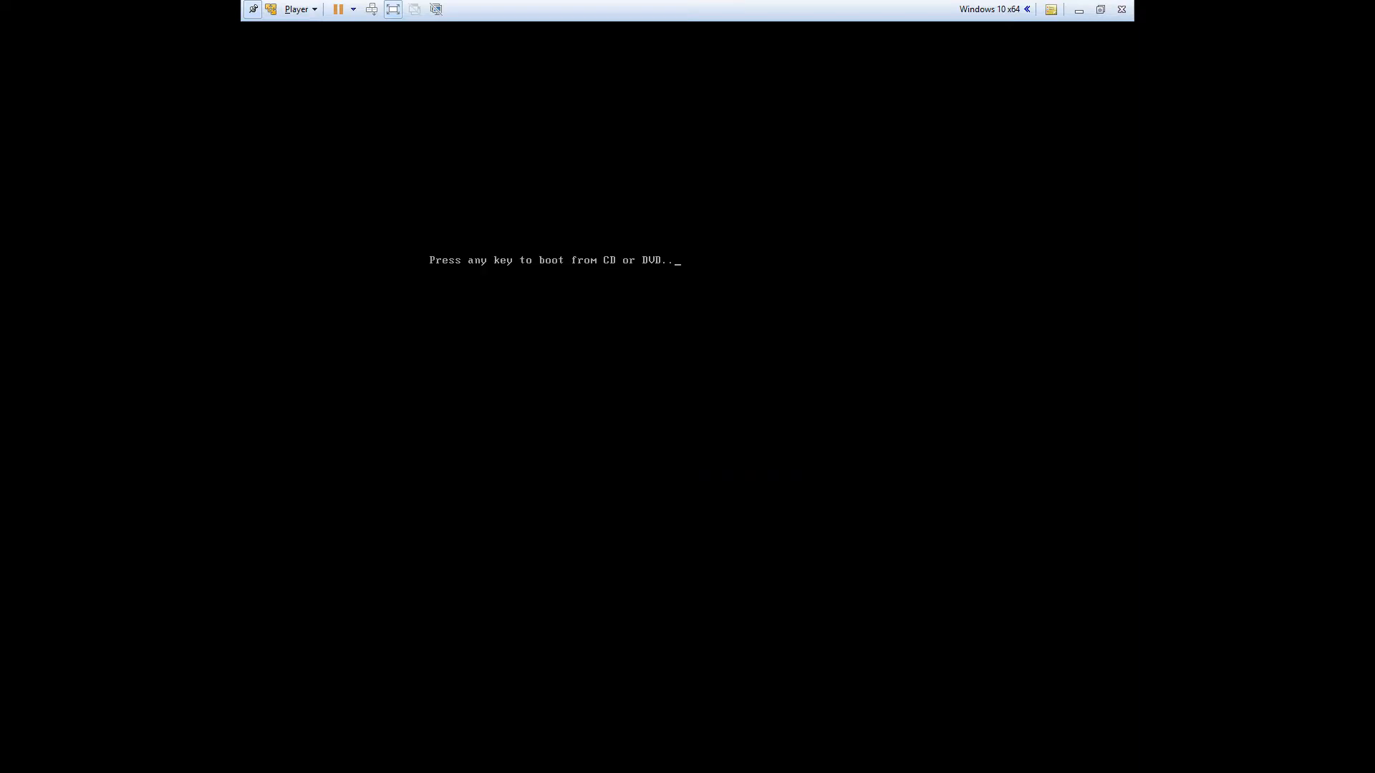
key(enter)
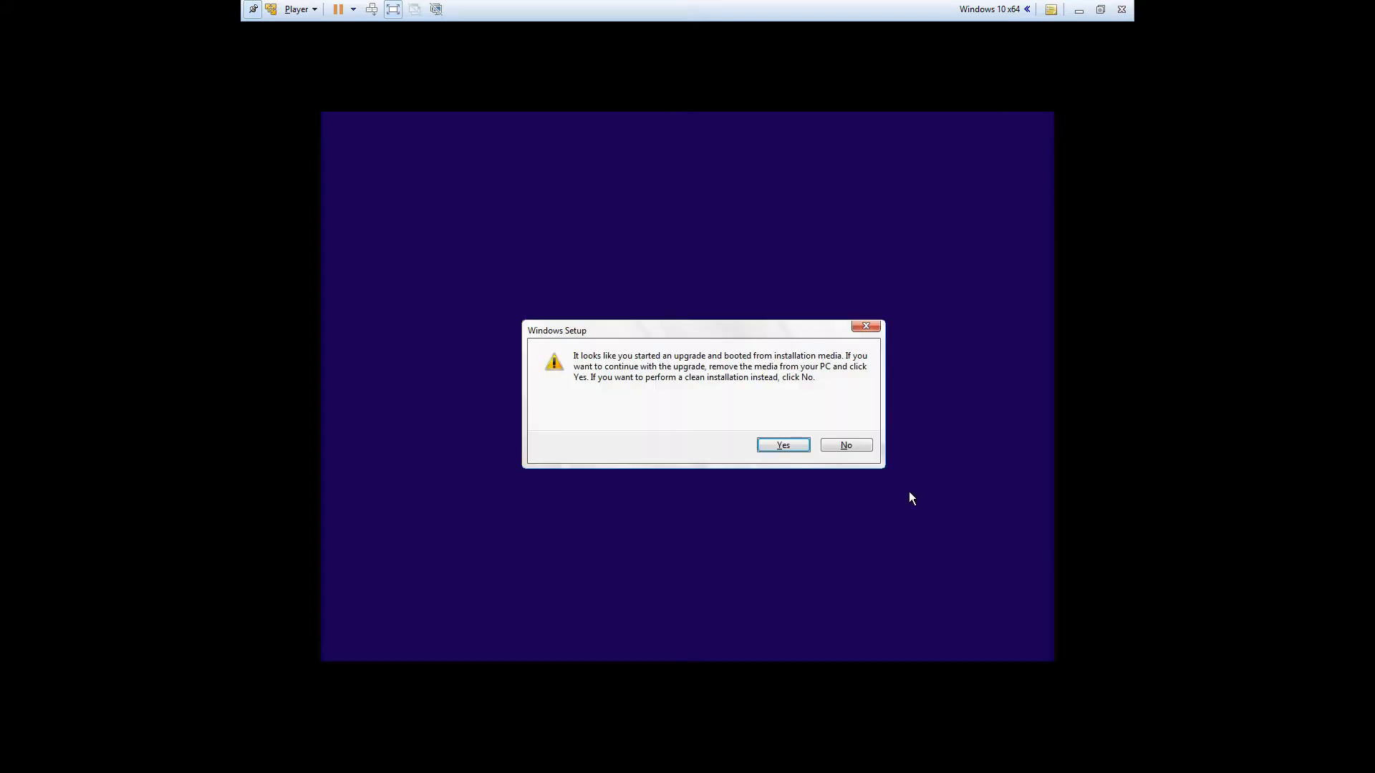
click(845, 444)
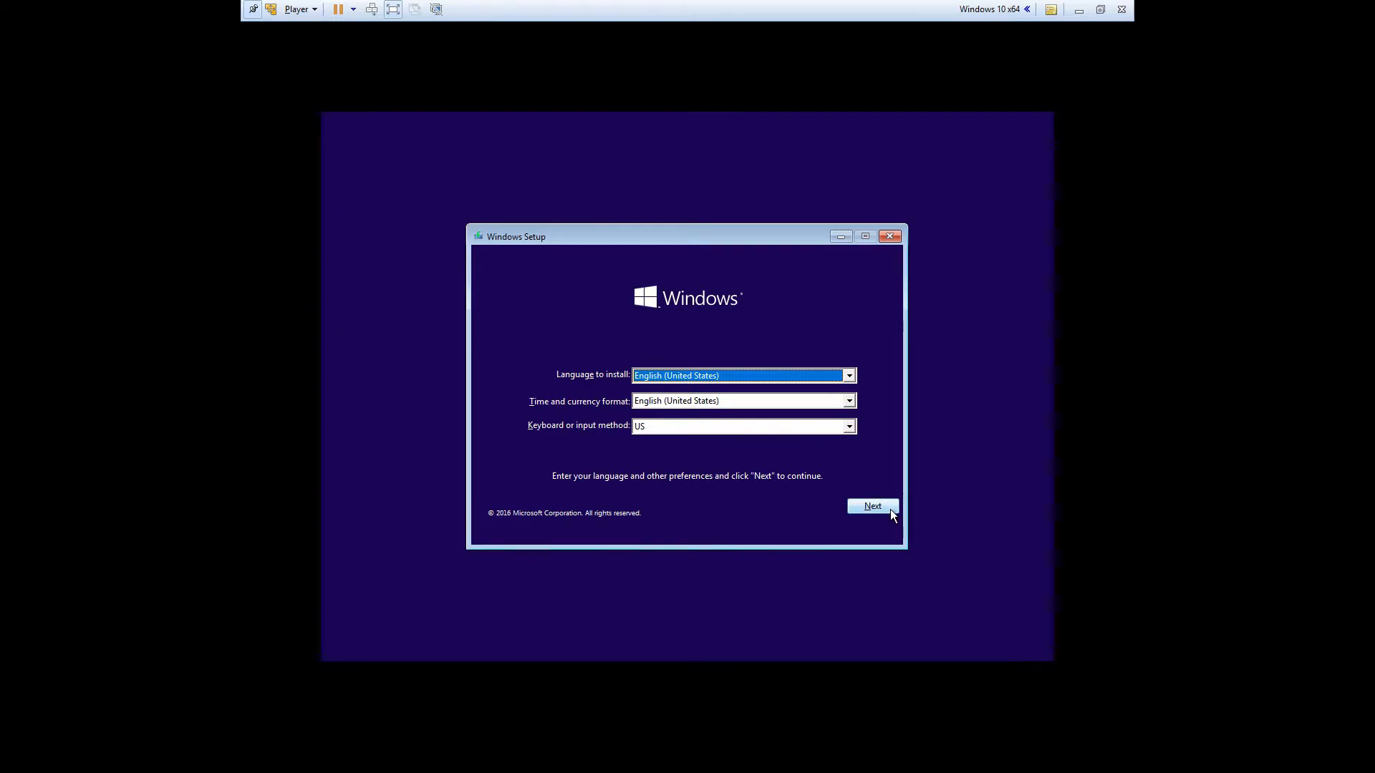
click(872, 507)
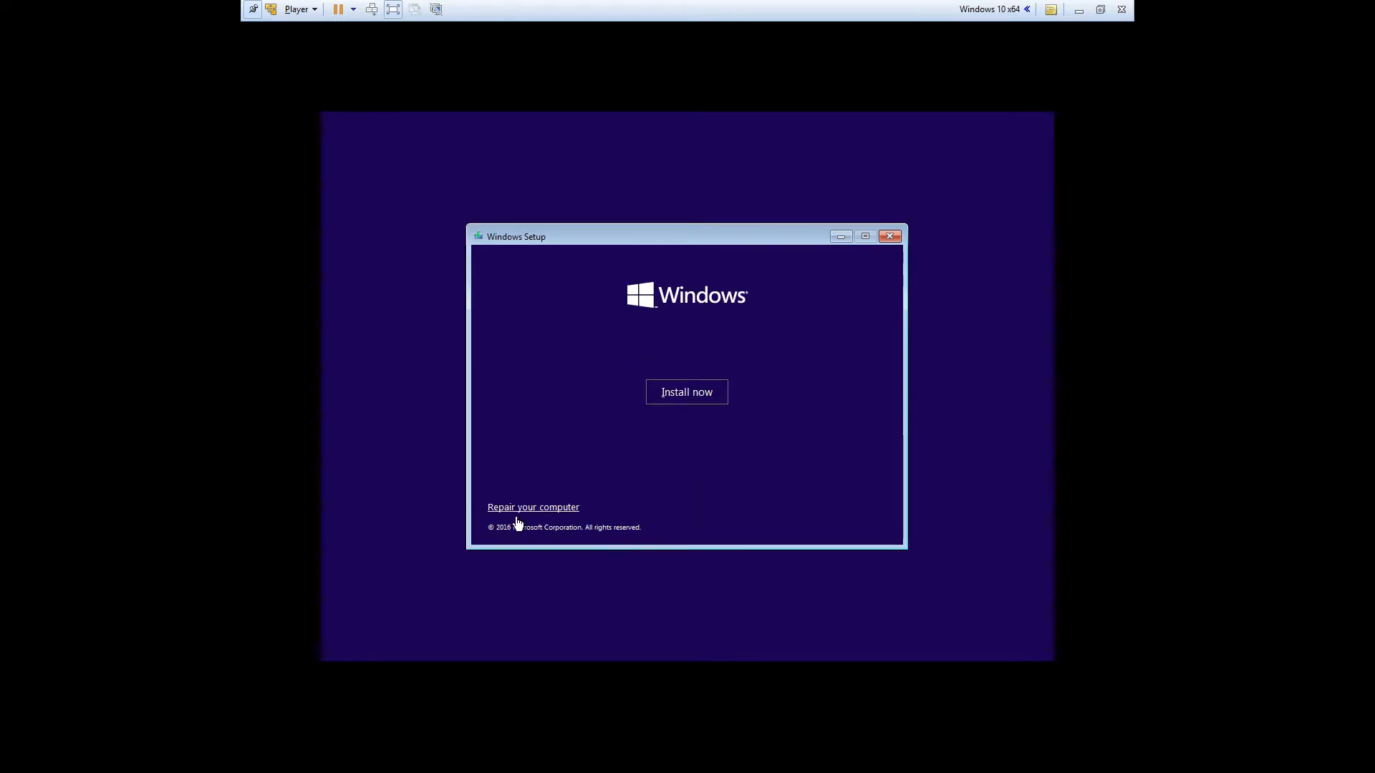
- Choose Repair your computer and reach a Command Prompt via Troubleshoot > Advanced options
click(532, 507)
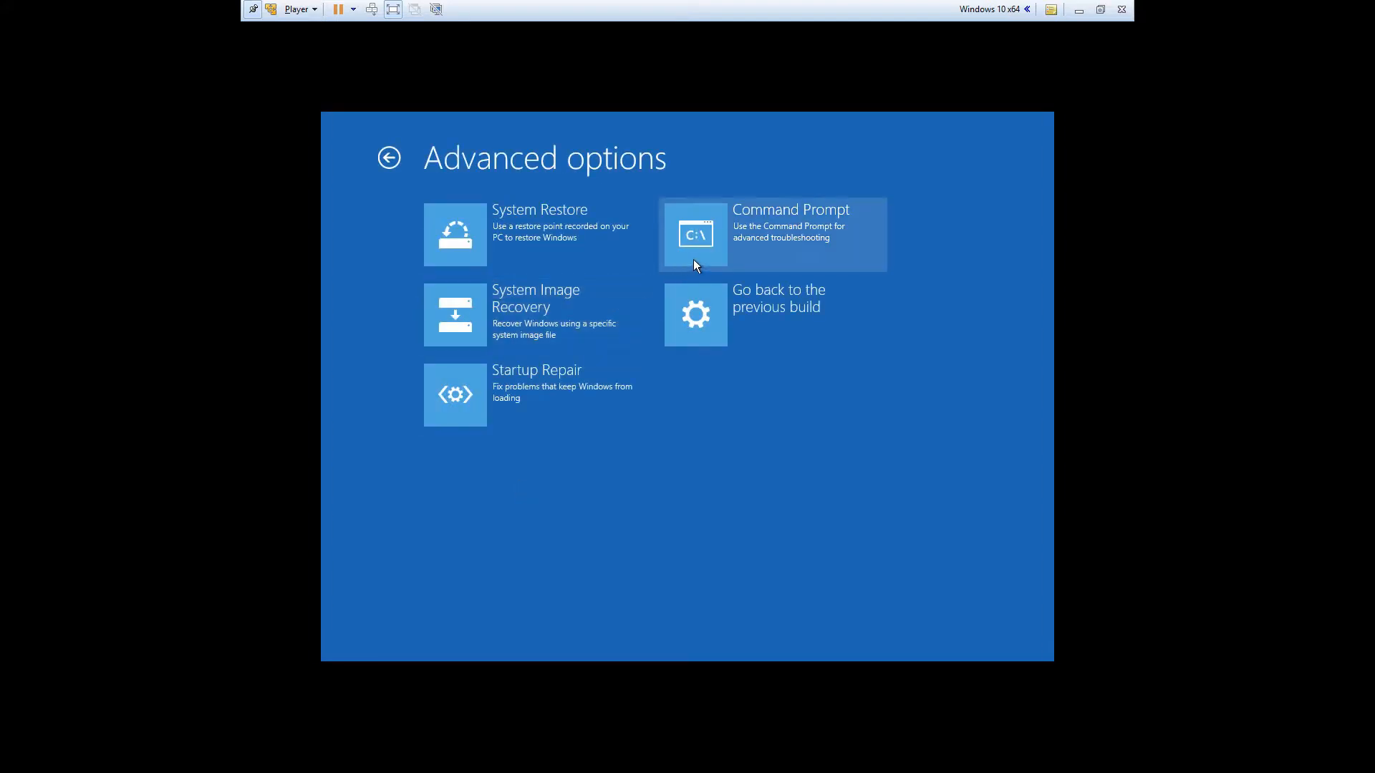
click(772, 234)
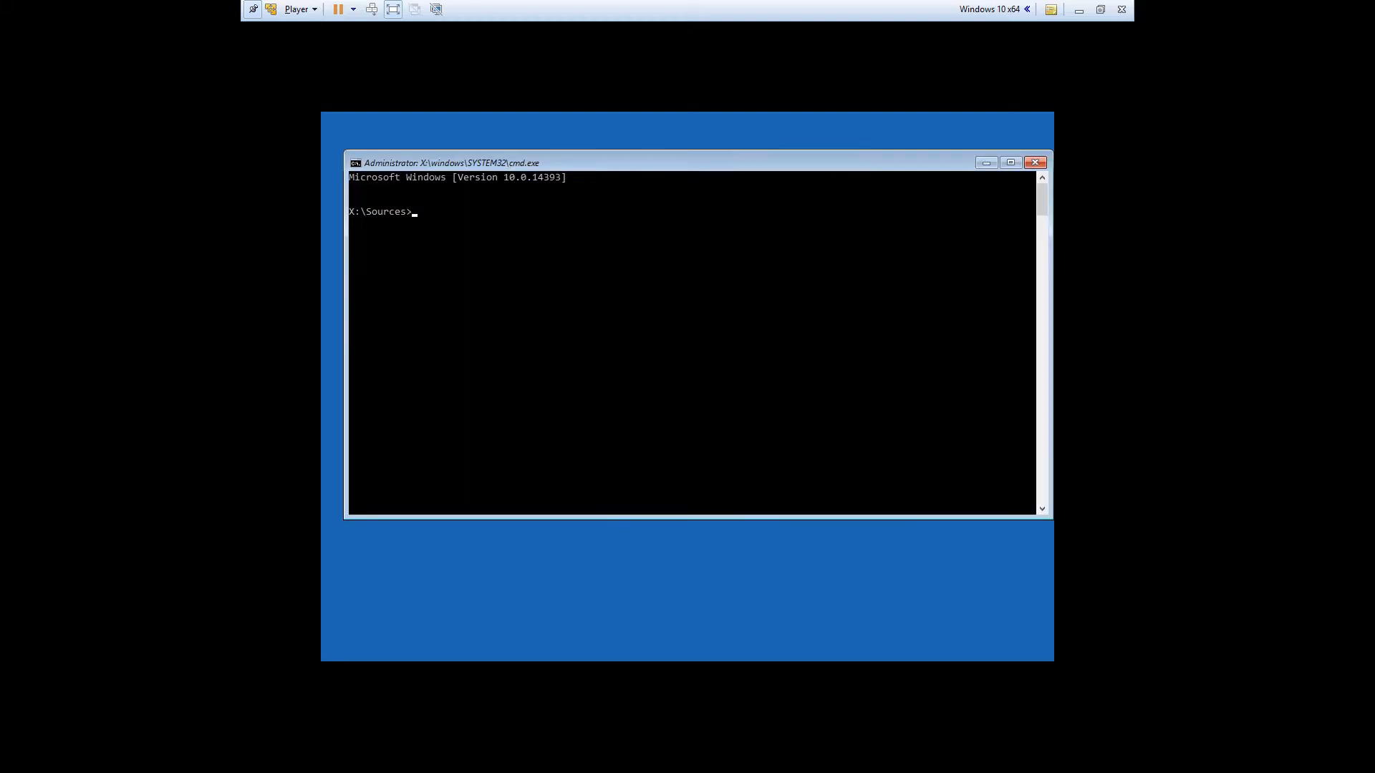
- Rename d:\windows\system32\utilman.exe to utilman.exe.bak with the move command
click(535, 280)
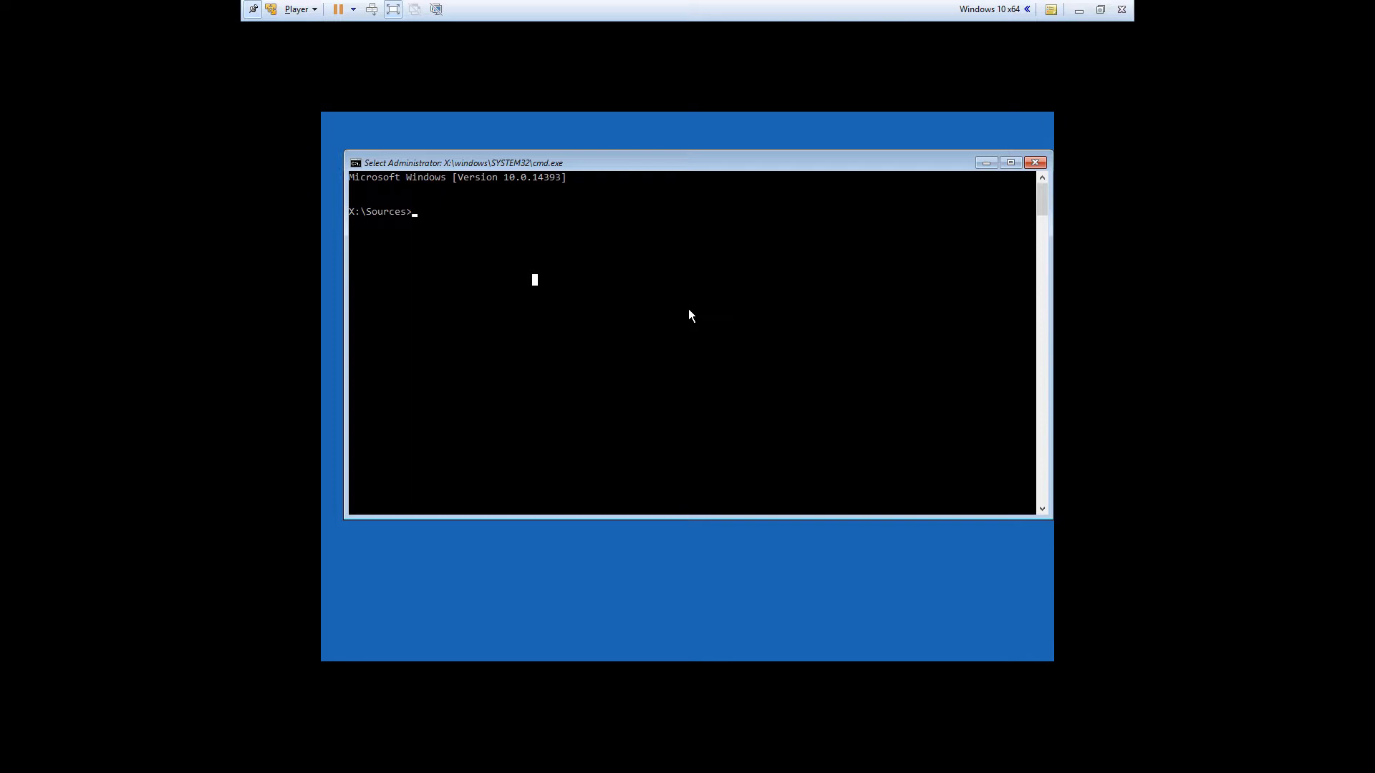
text(move d)
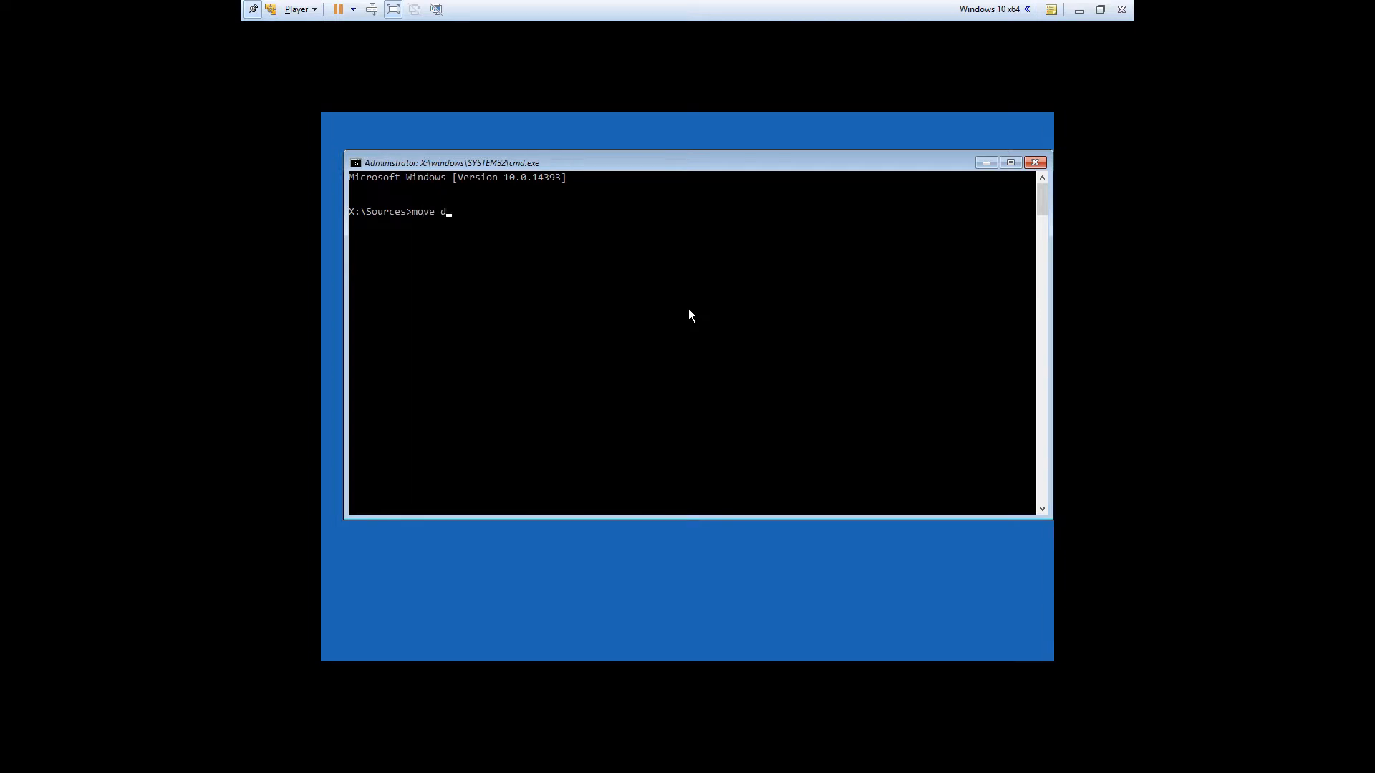
text(:\windows\)
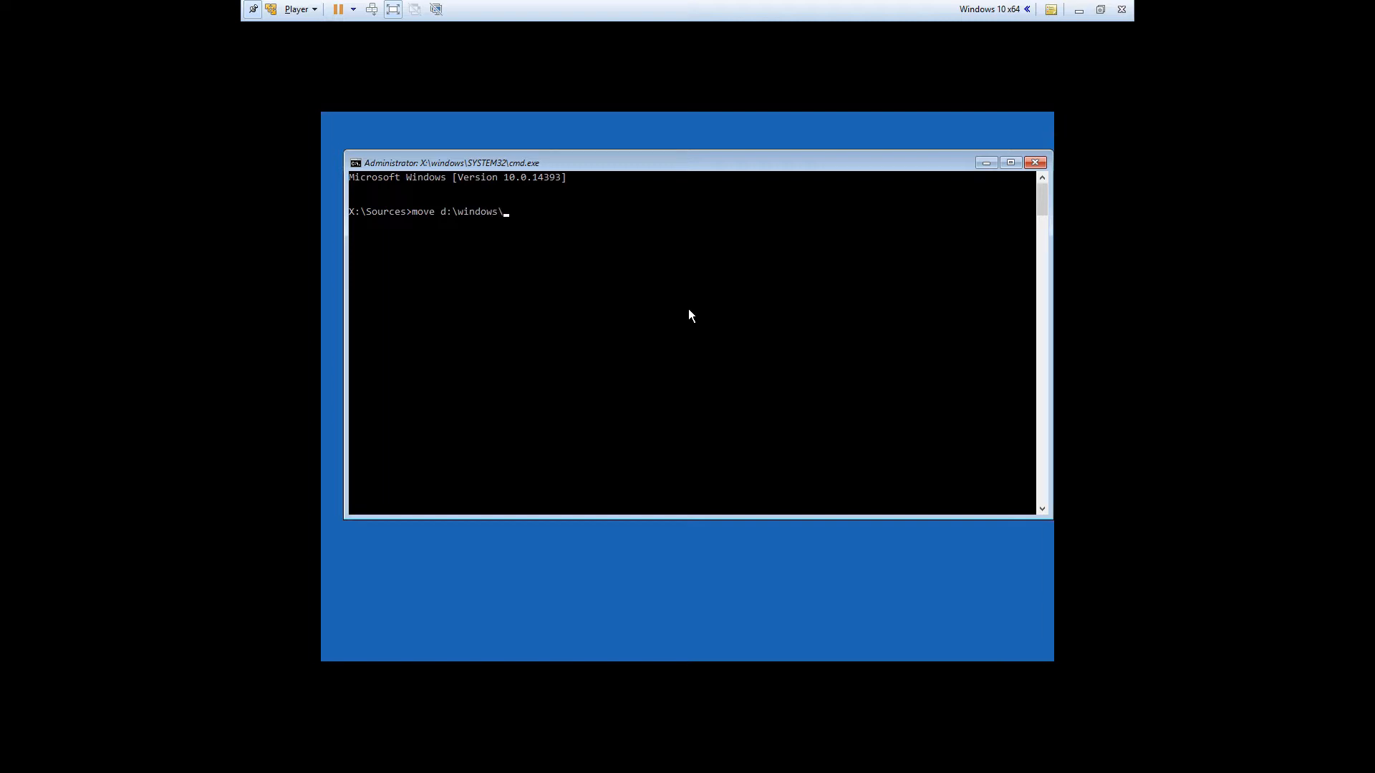
text(system32)
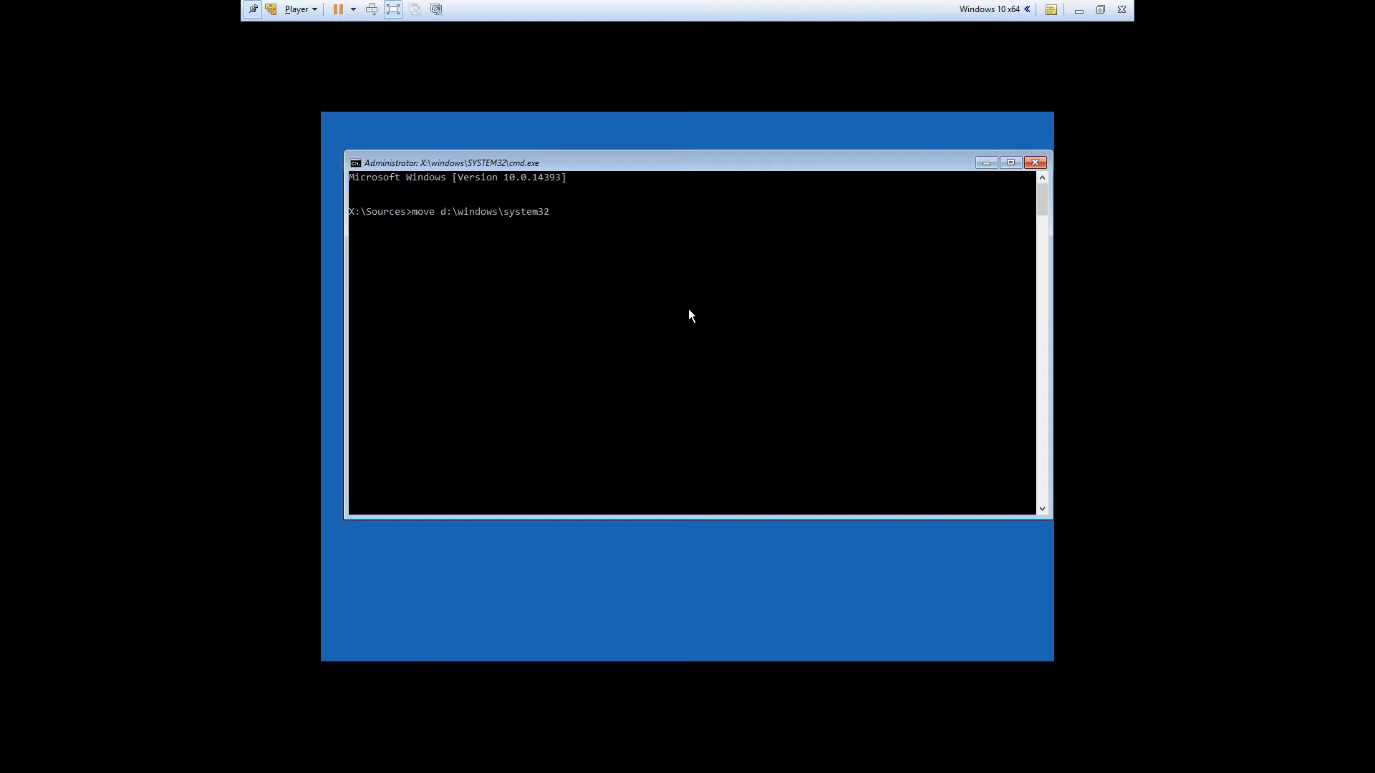
text(\utilman)
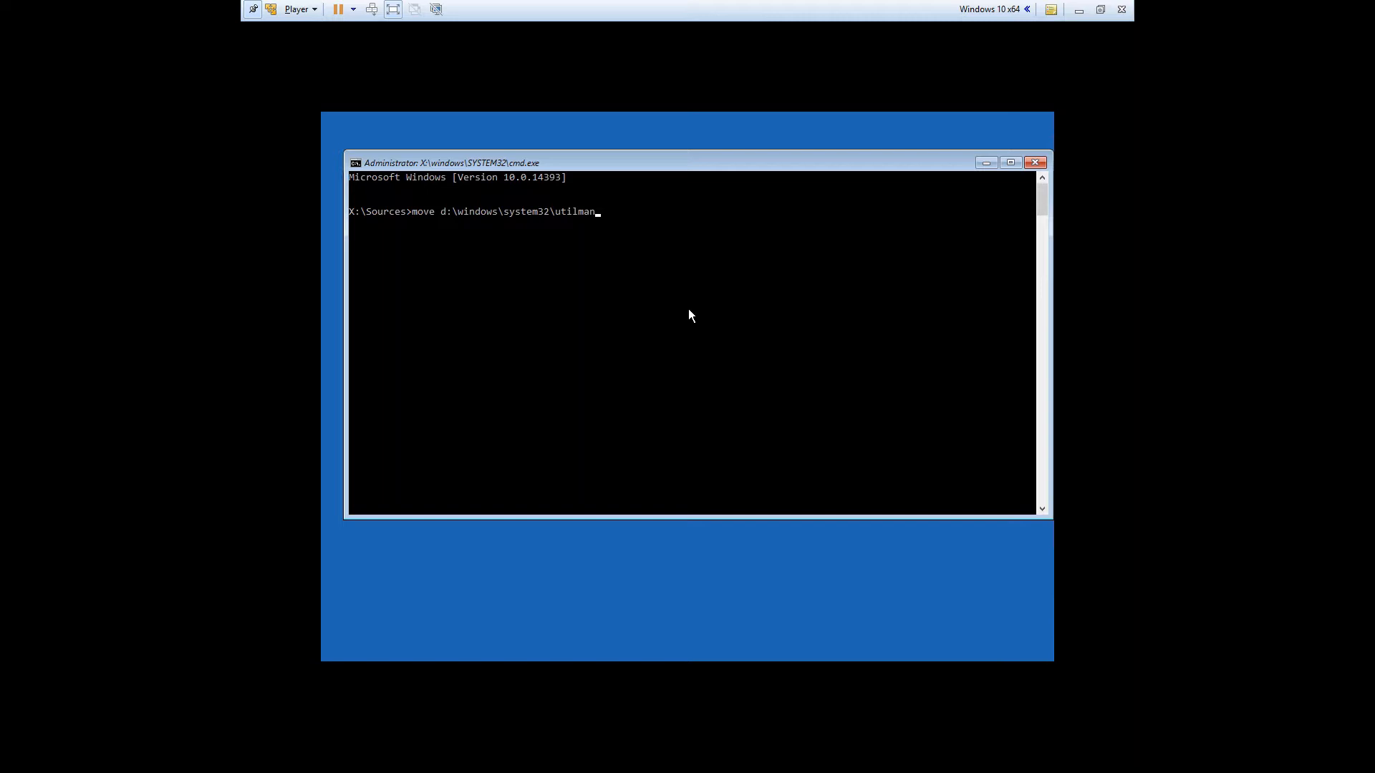
text(.exe)
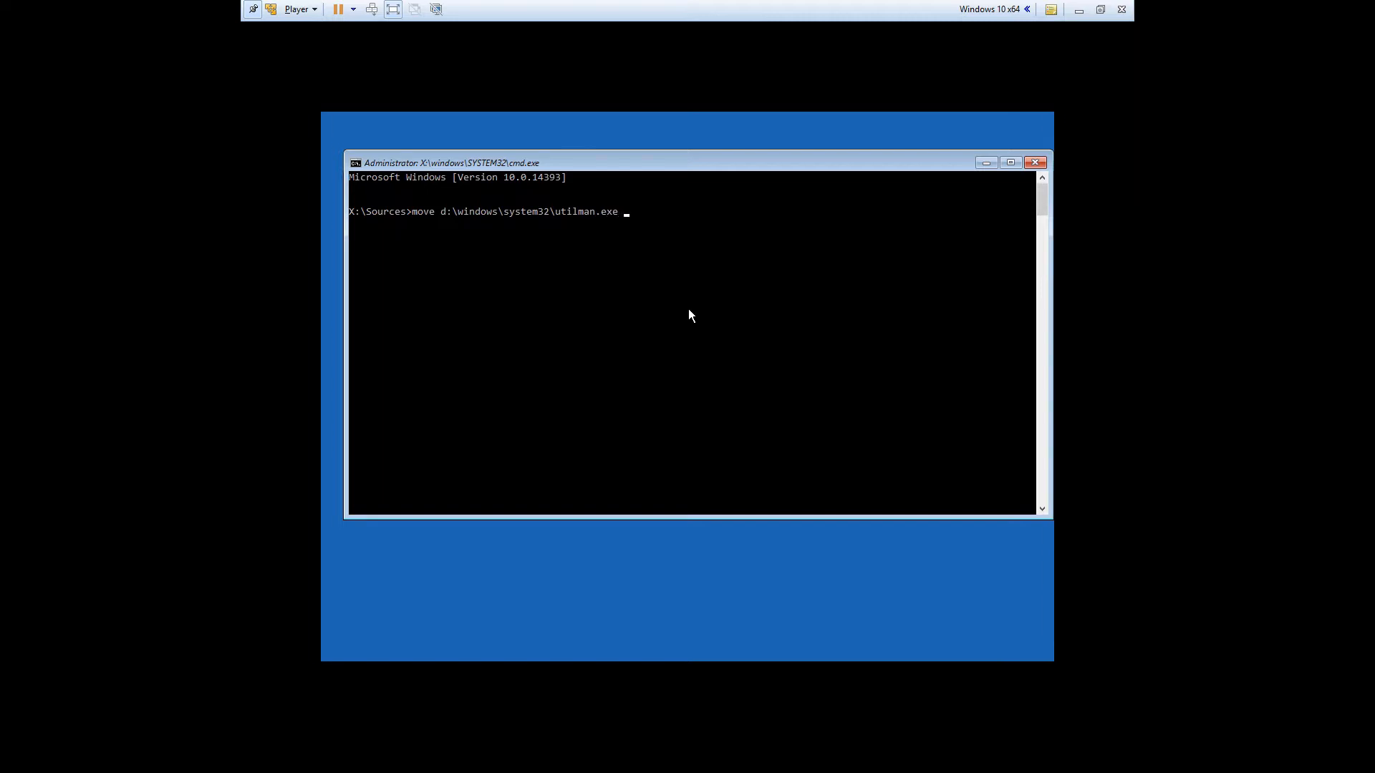
text(d:\)
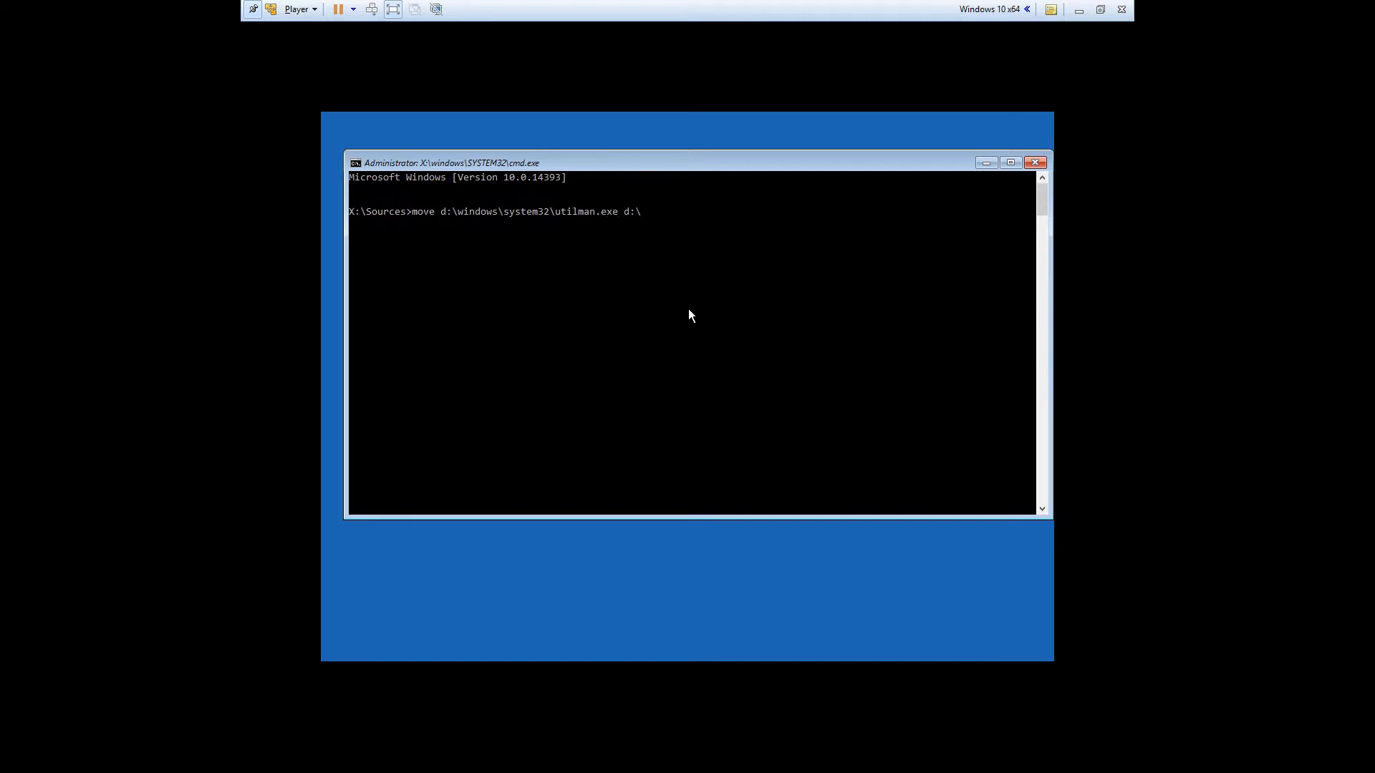
text(windows\systeme)
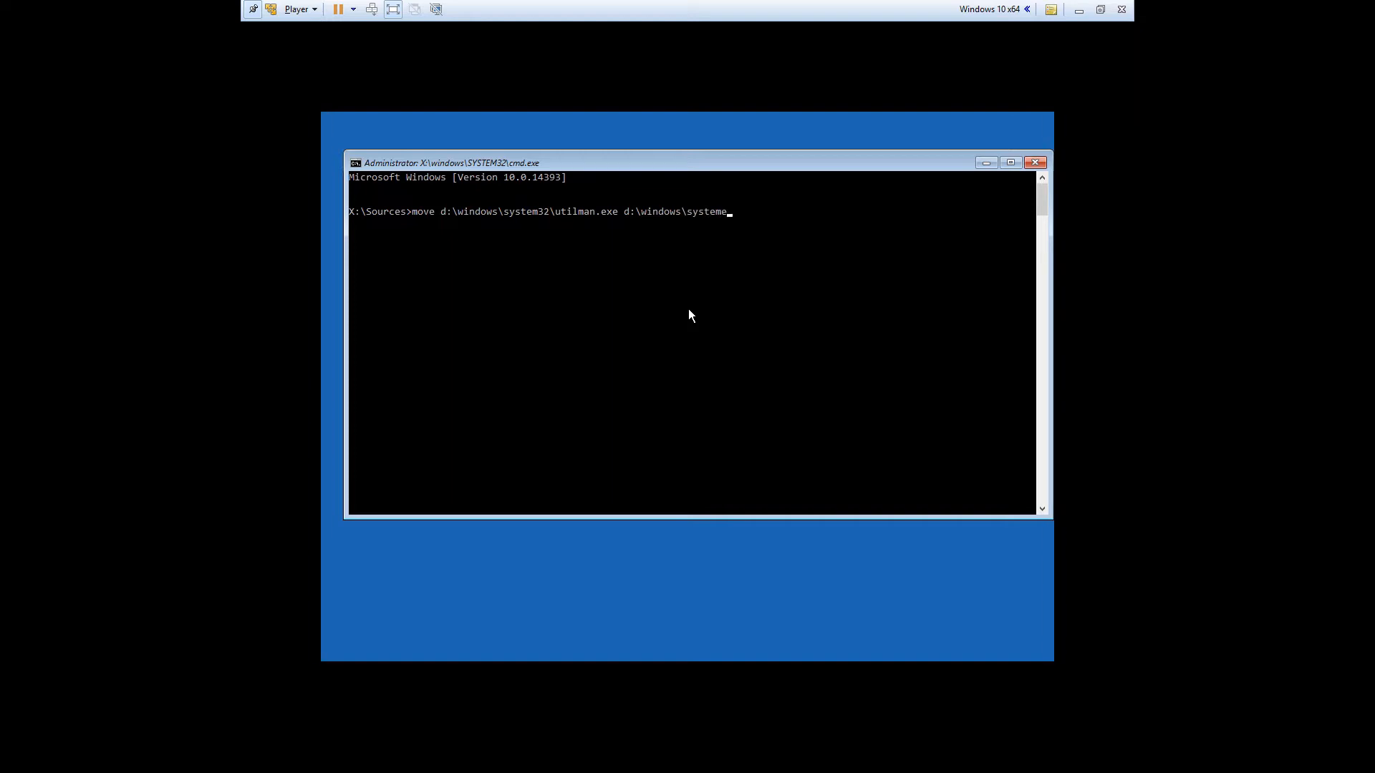
text(32\utilman.)
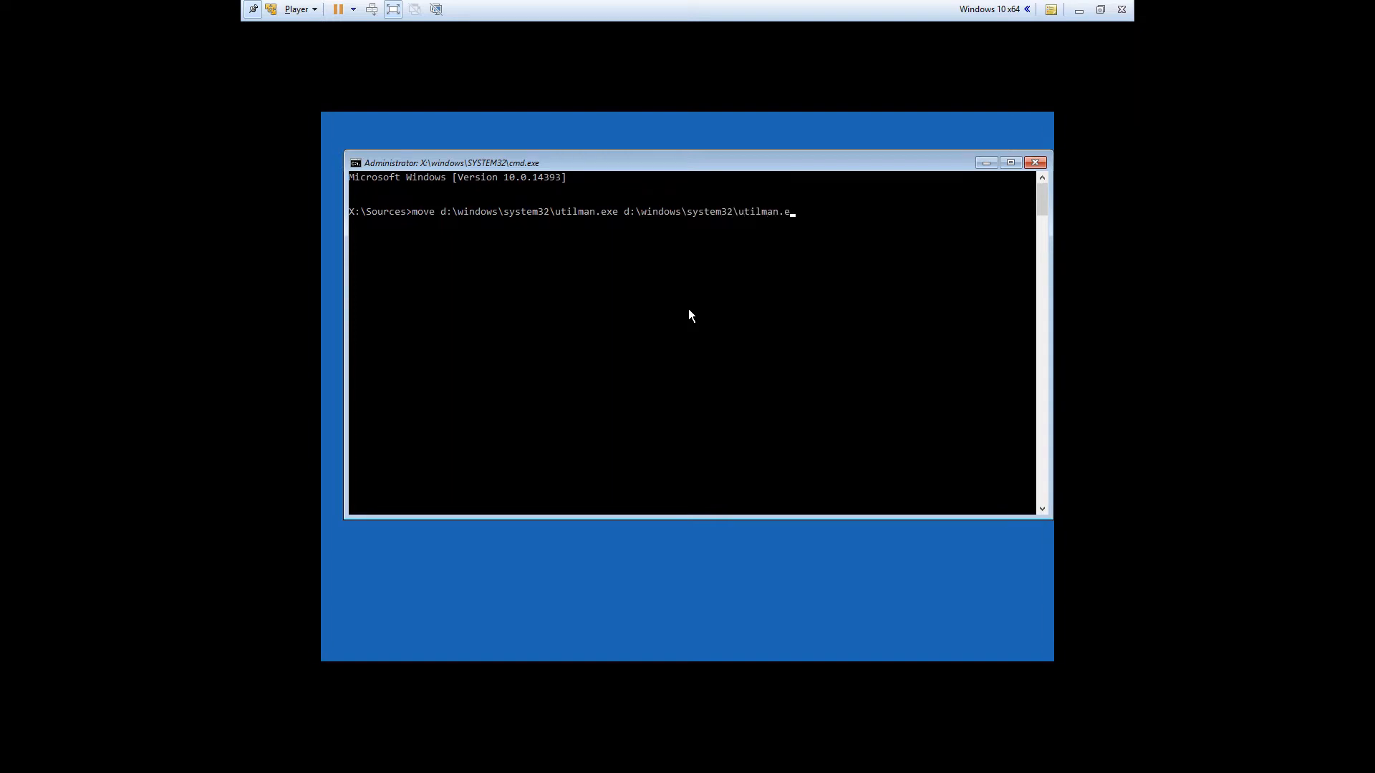
text(xe.bak)
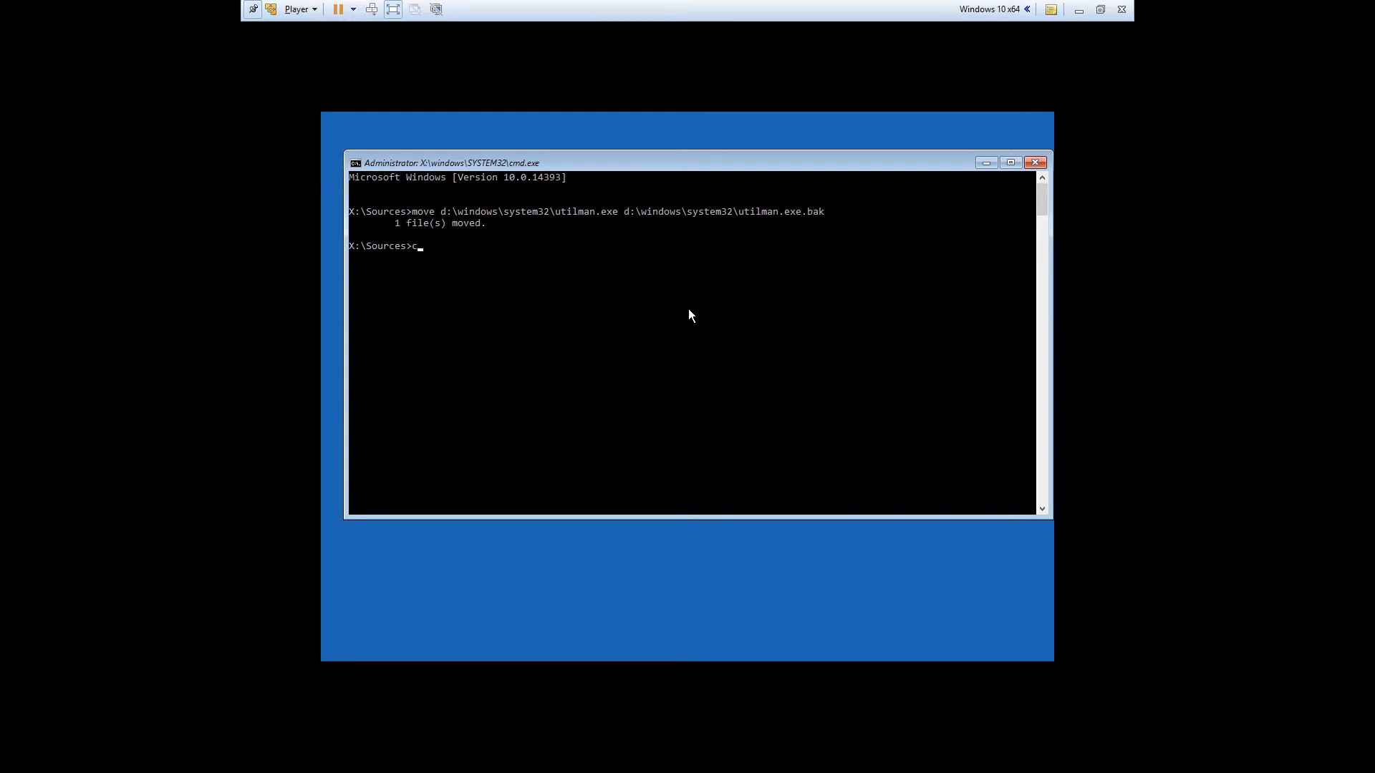
- Copy d:\windows\system32\cmd.exe over d:\windows\system32\utilman.exe
text(opy d:\)
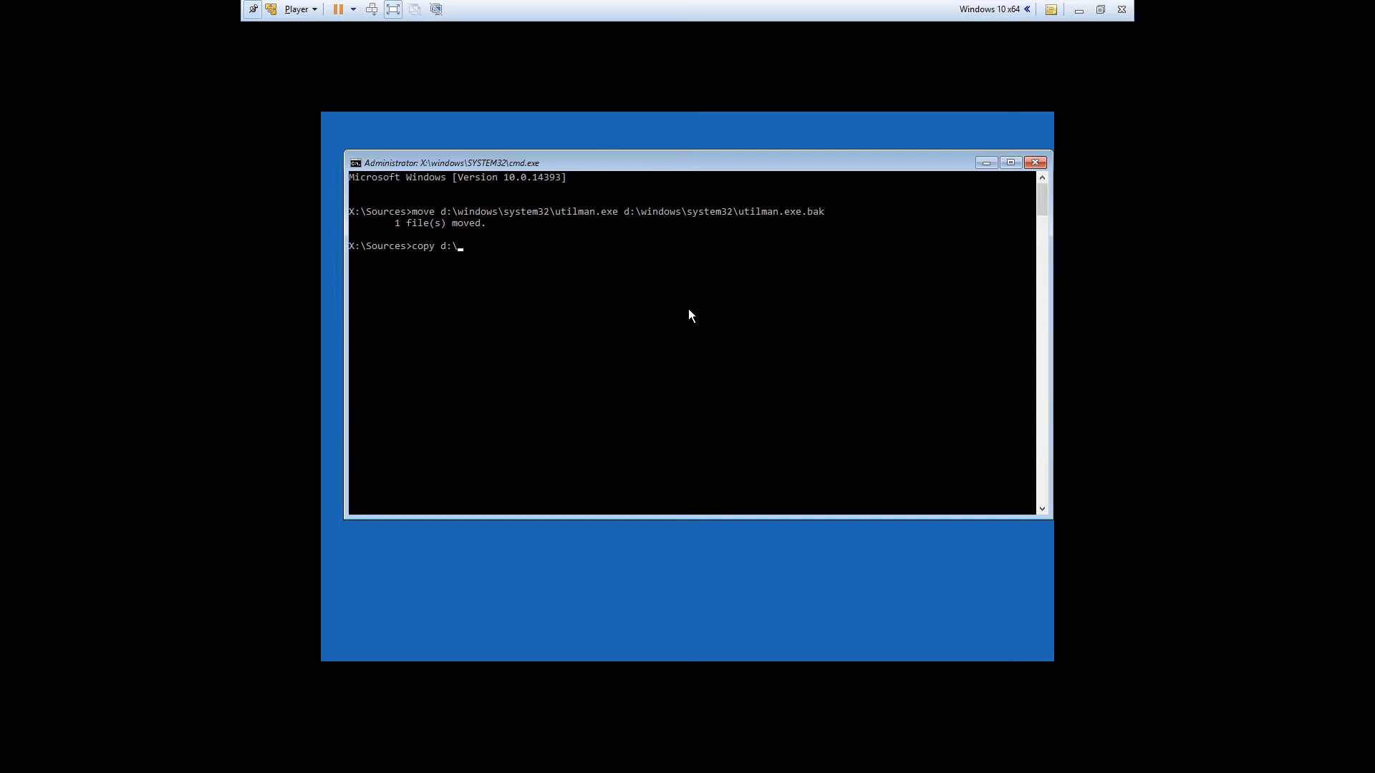
text(windows\)
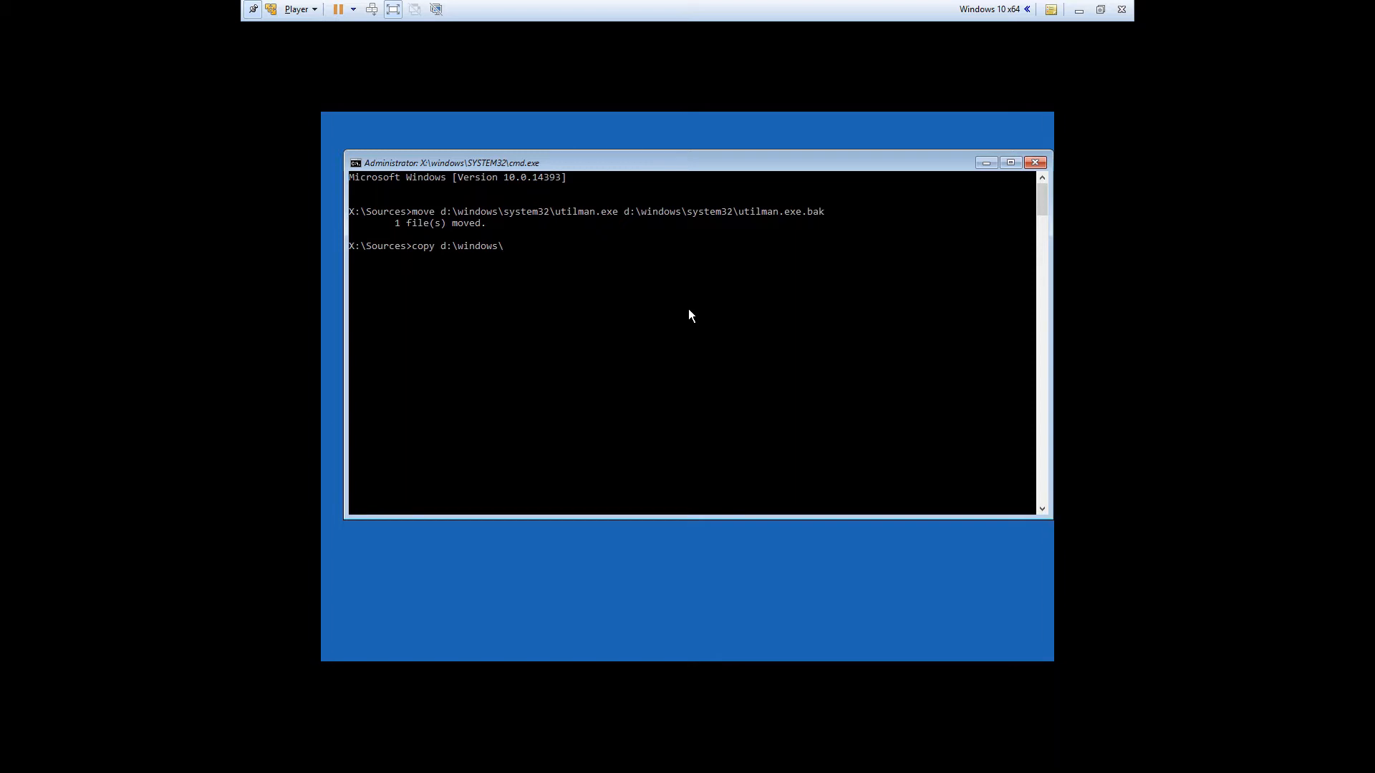
text(system32\c)
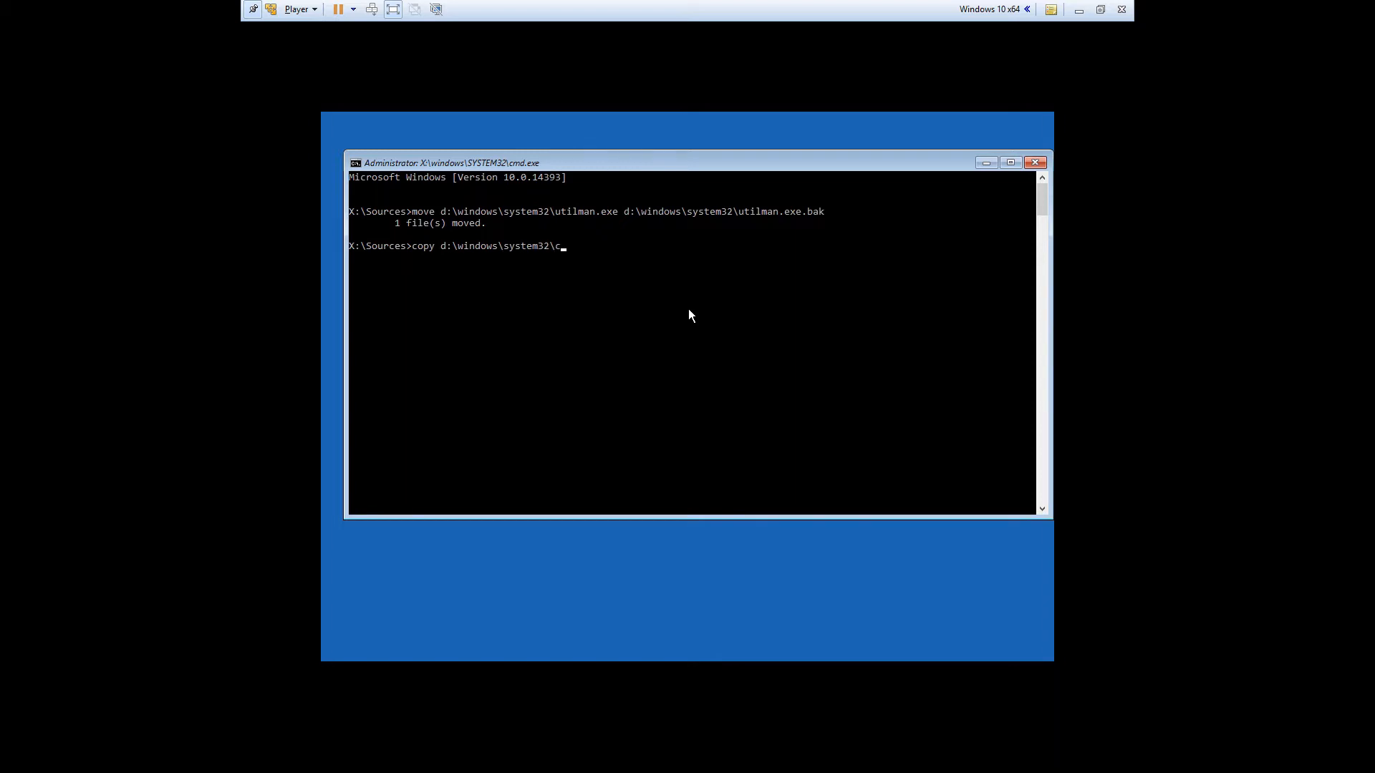
text(md.exe d)
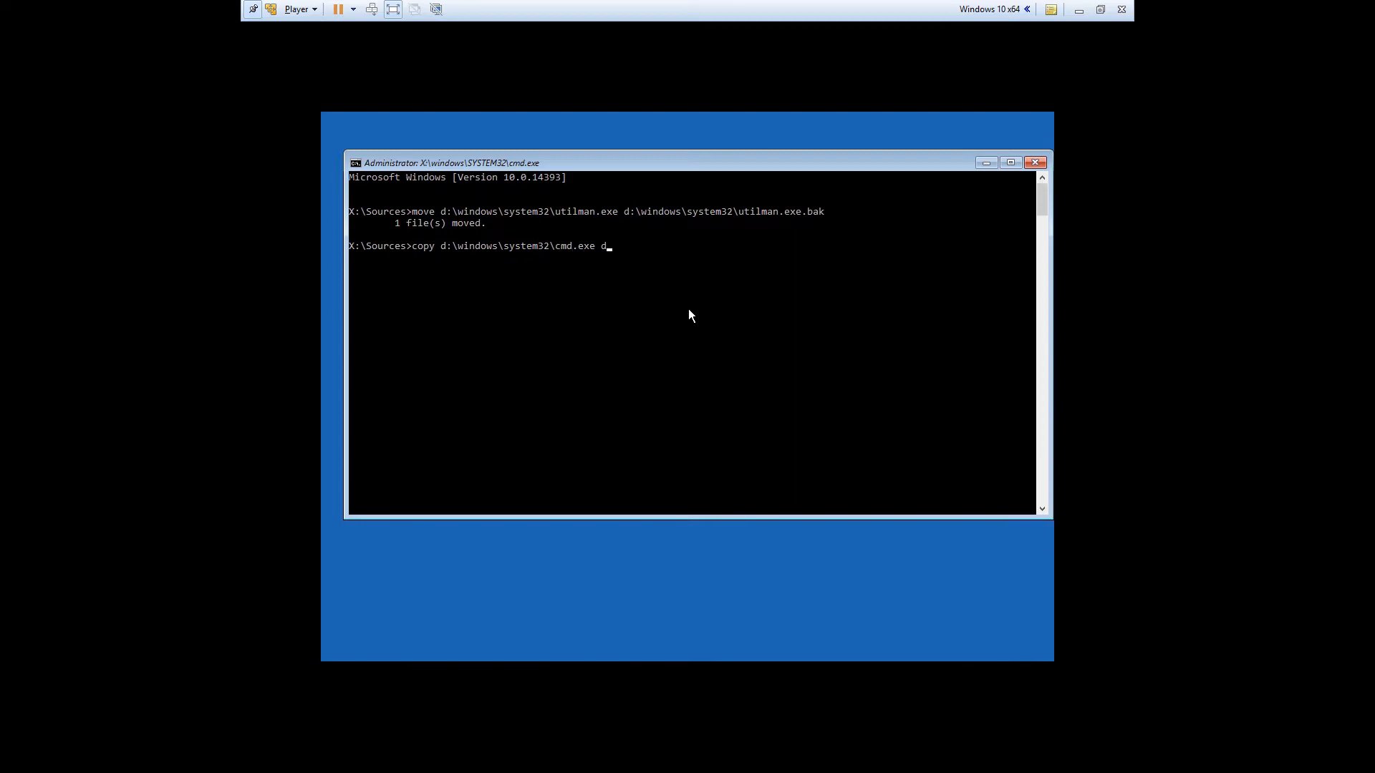
text(:\)
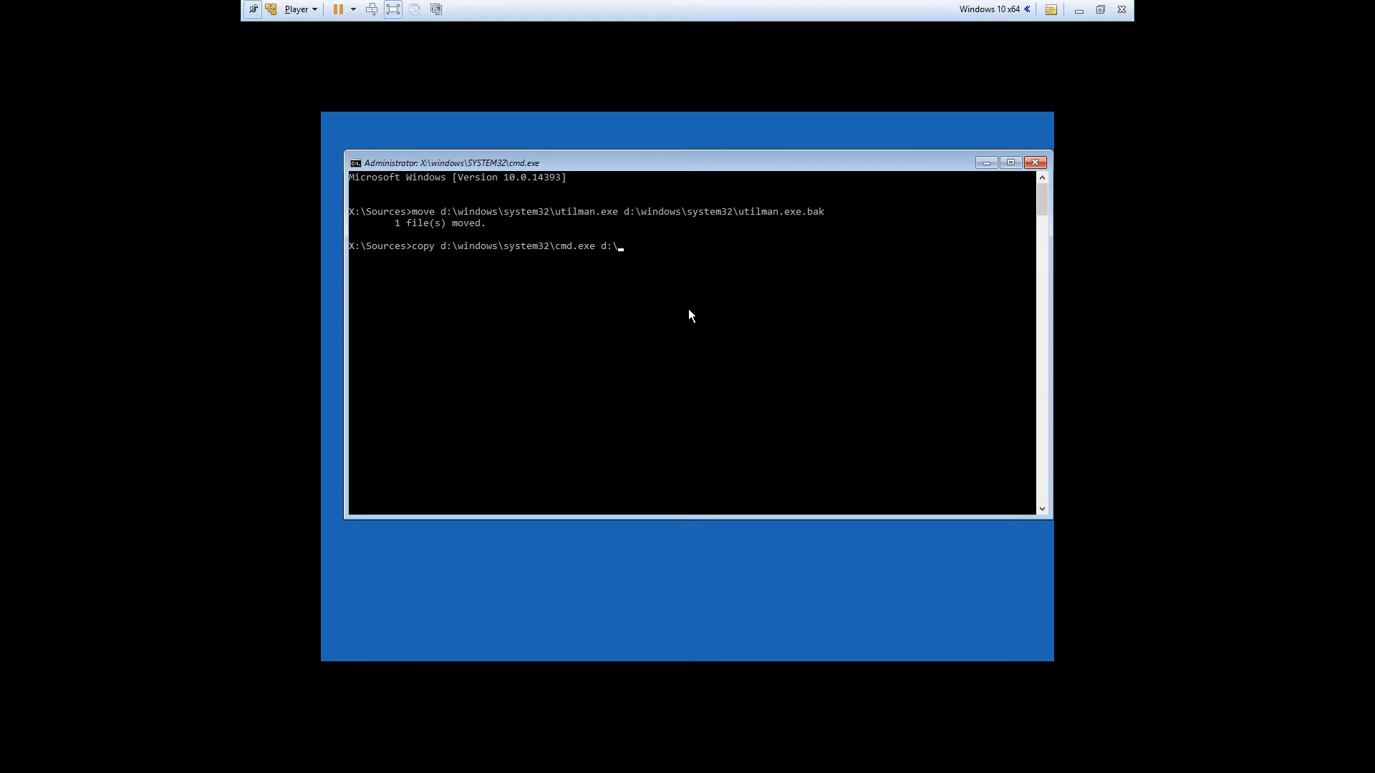
text(windows\system32\)
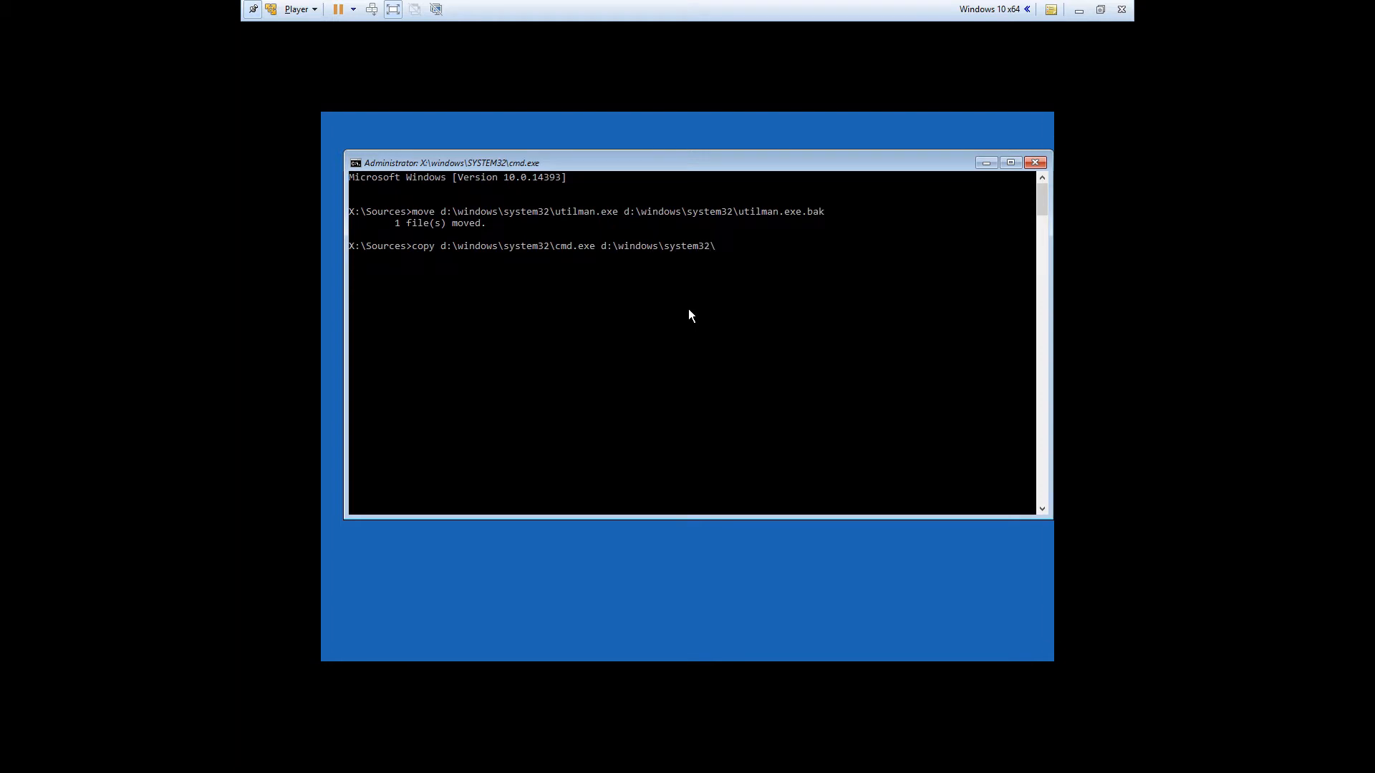
text(utilman.exe)
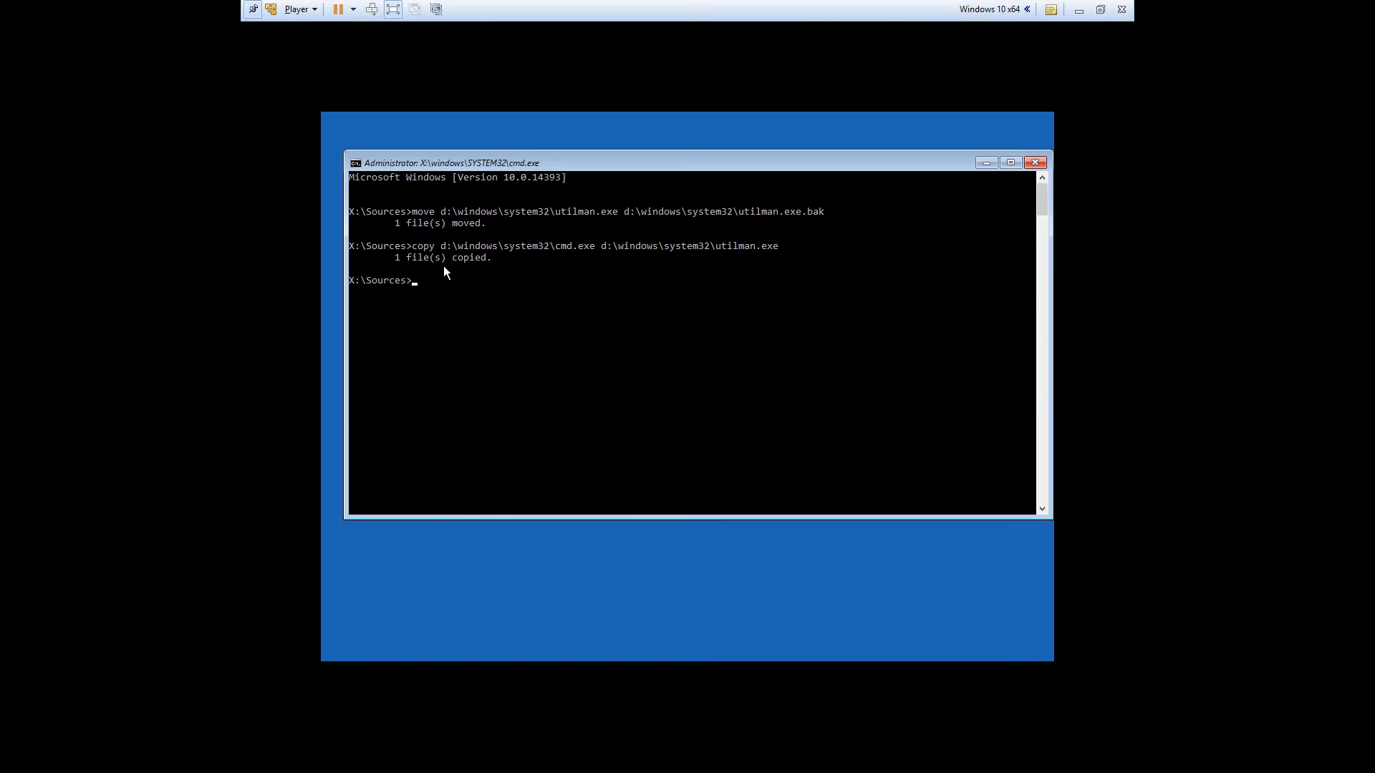
mouse_move(765, 281)
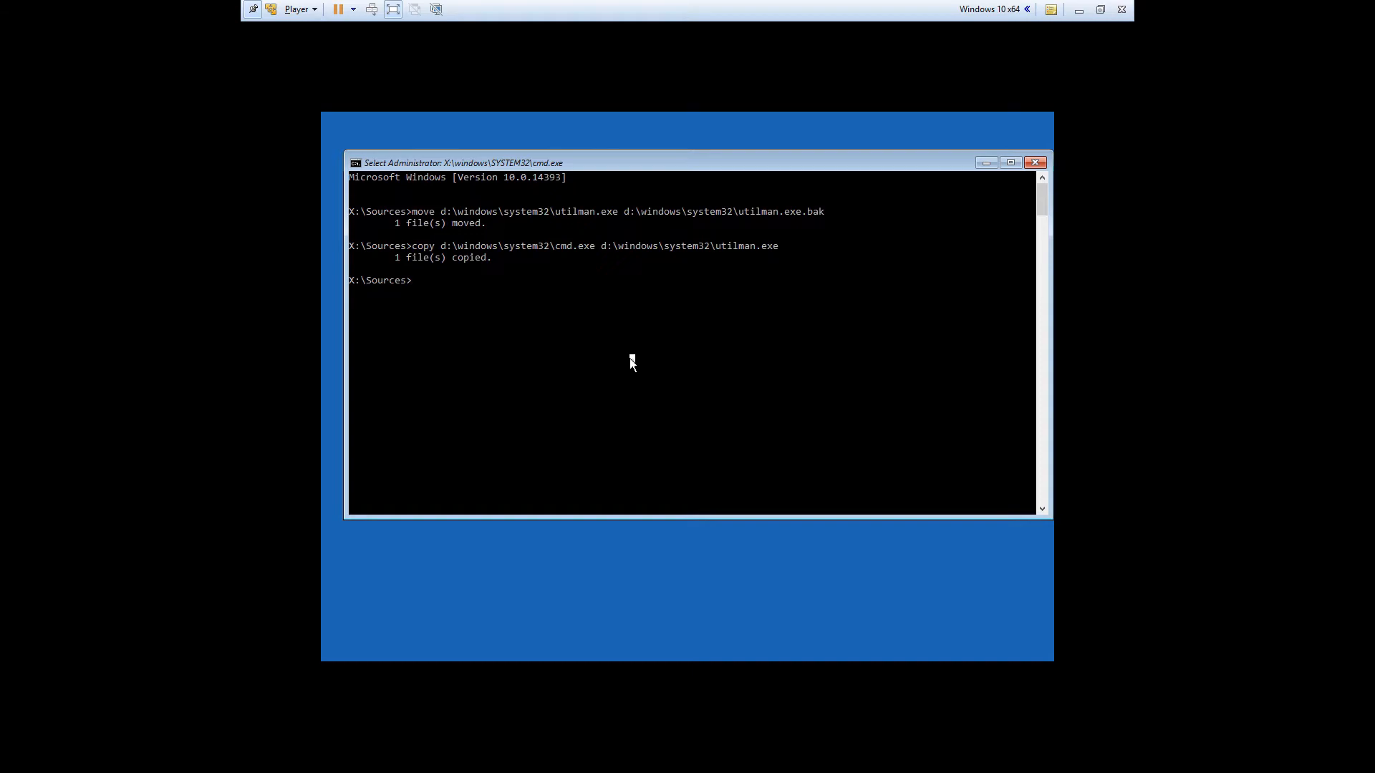
- Run wpeutil reboot to restart into the Windows 10 sign-in screen
text(wpeutil)
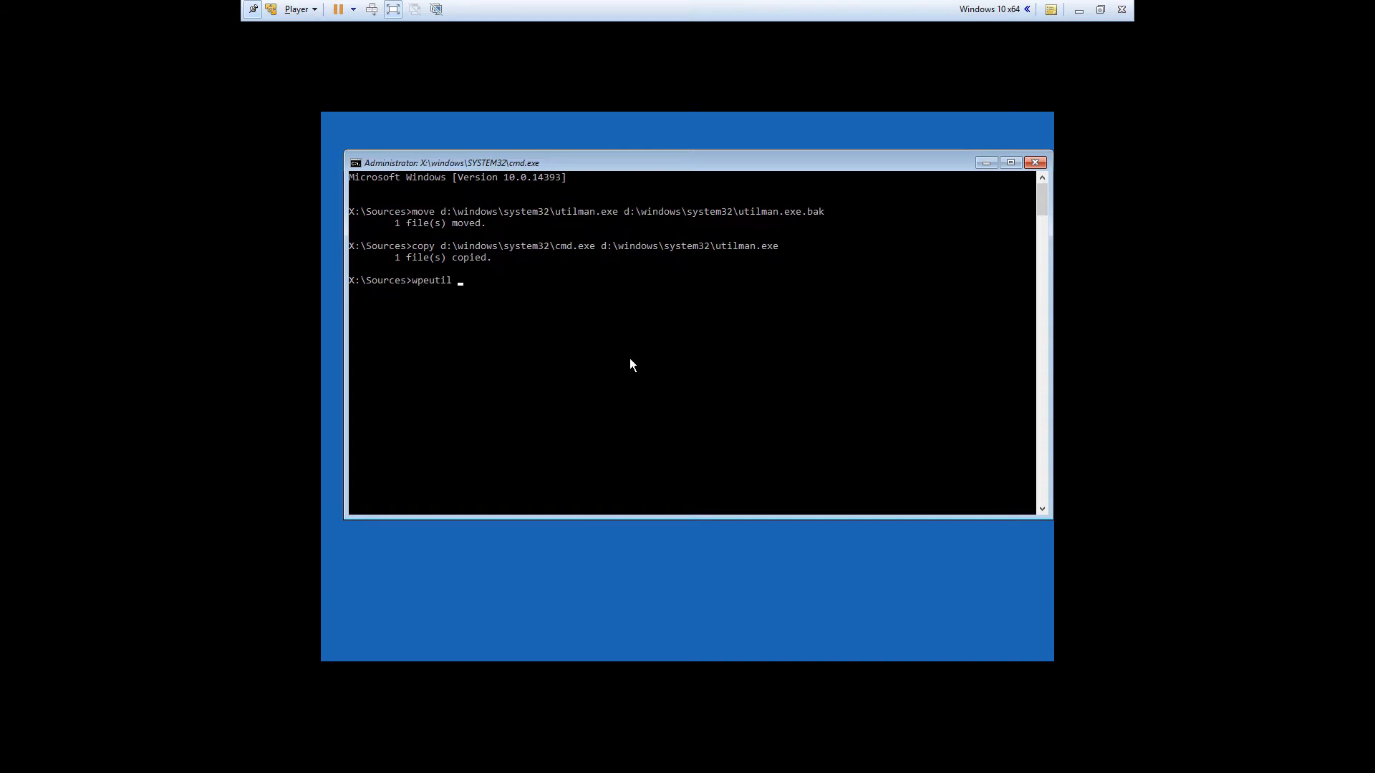
text(reboot)
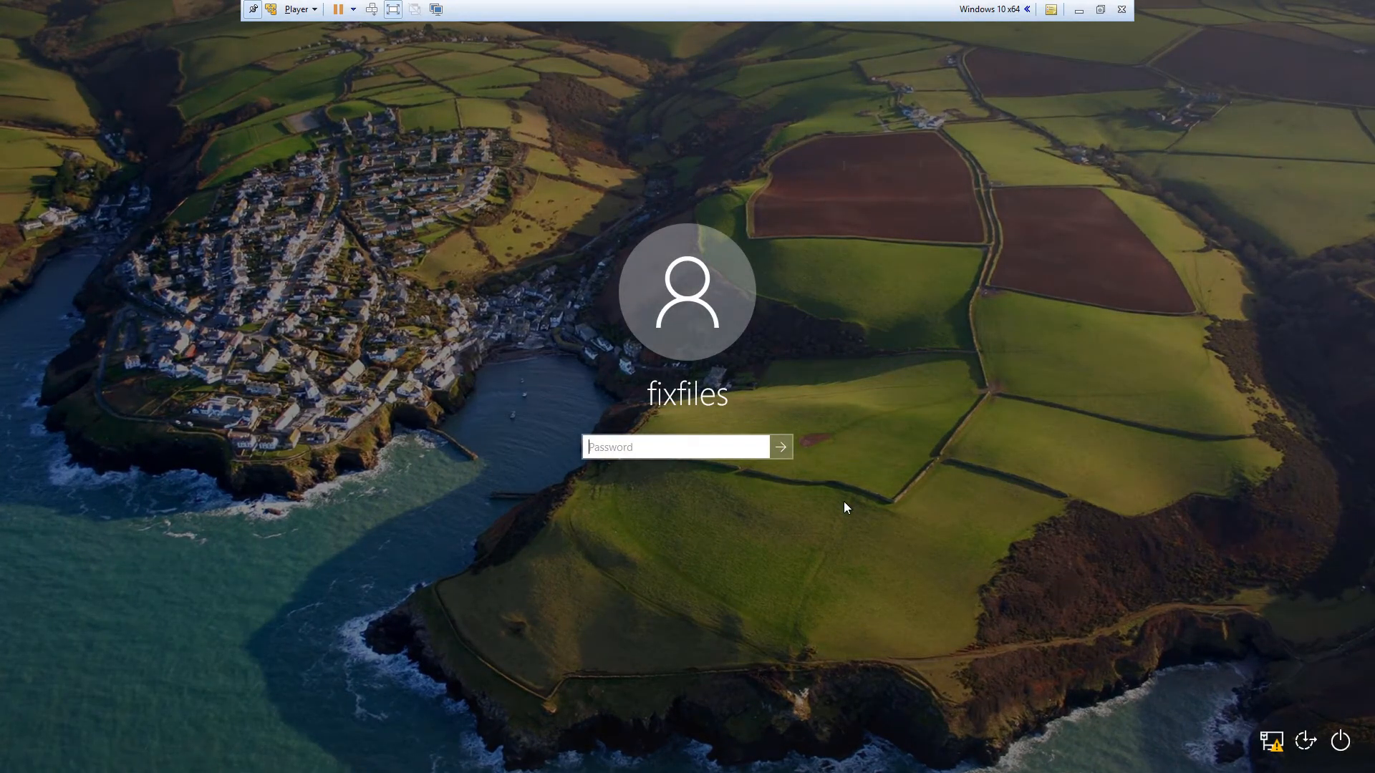
mouse_move(1318, 756)
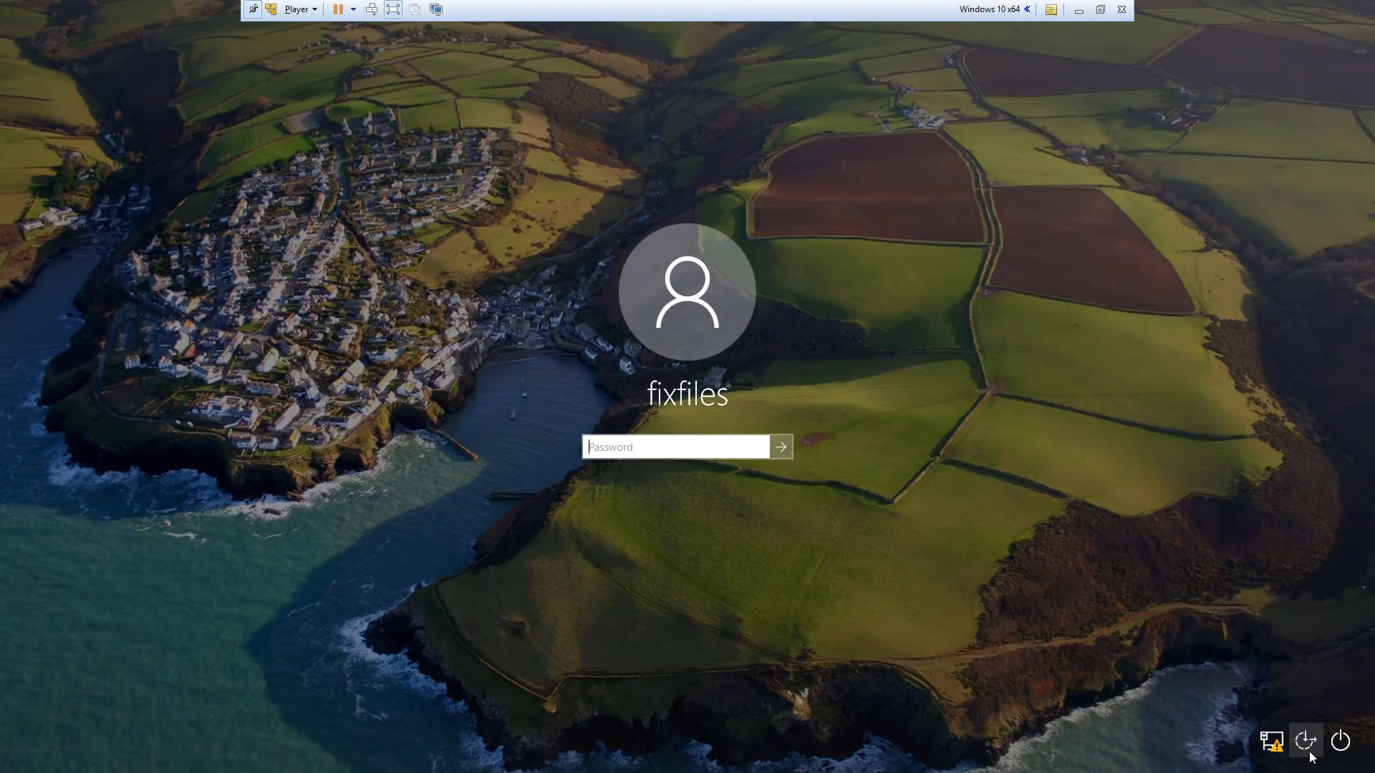
mouse_move(1306, 736)
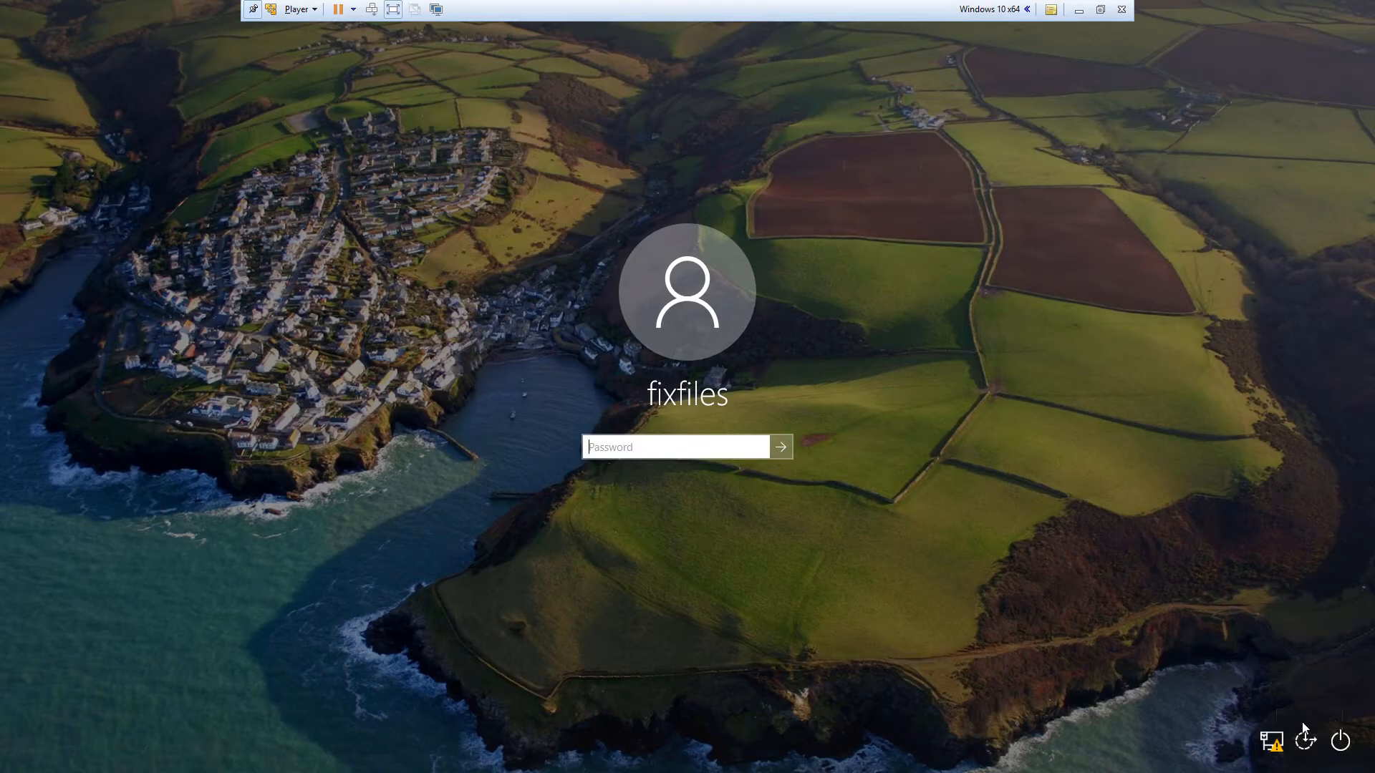
mouse_move(1306, 741)
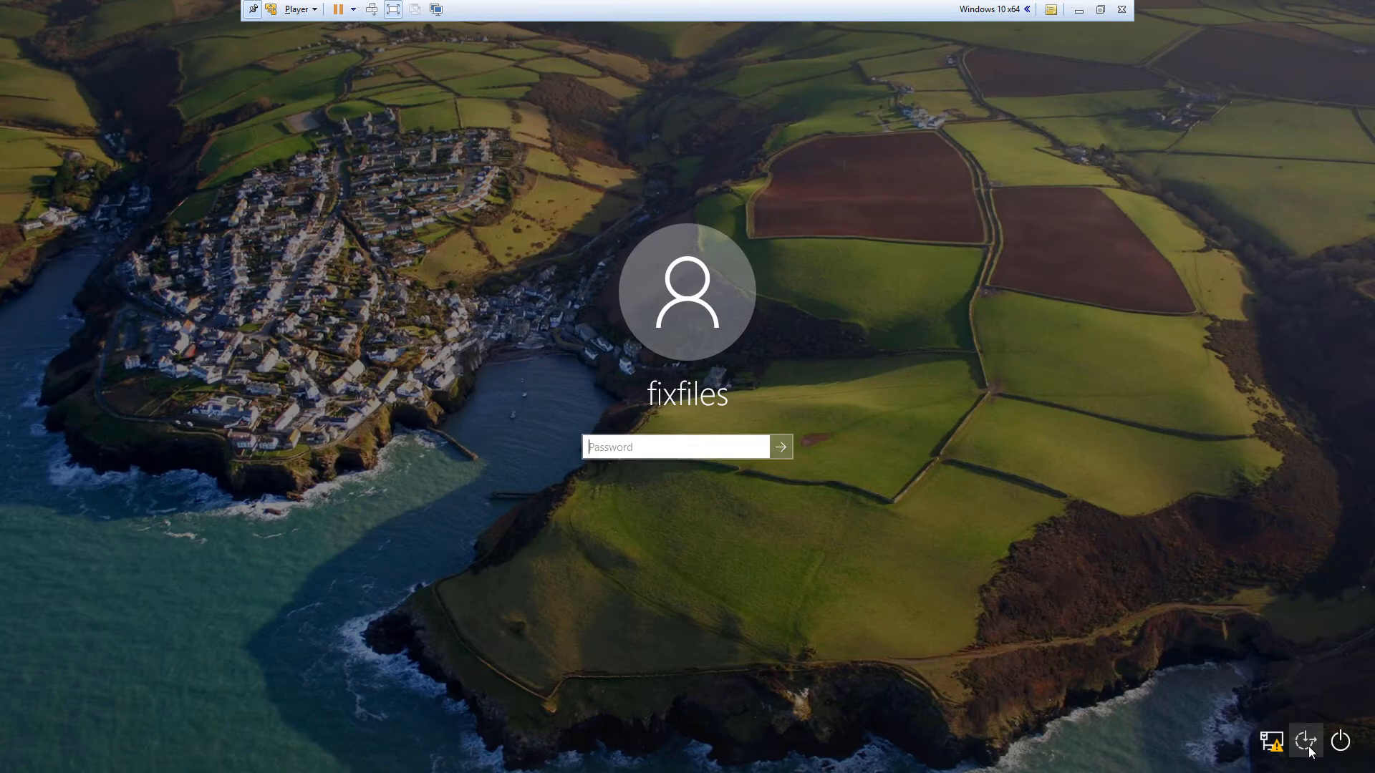
- Launch cmd via the Ease of Access icon and run net user fixfiles password
click(1275, 742)
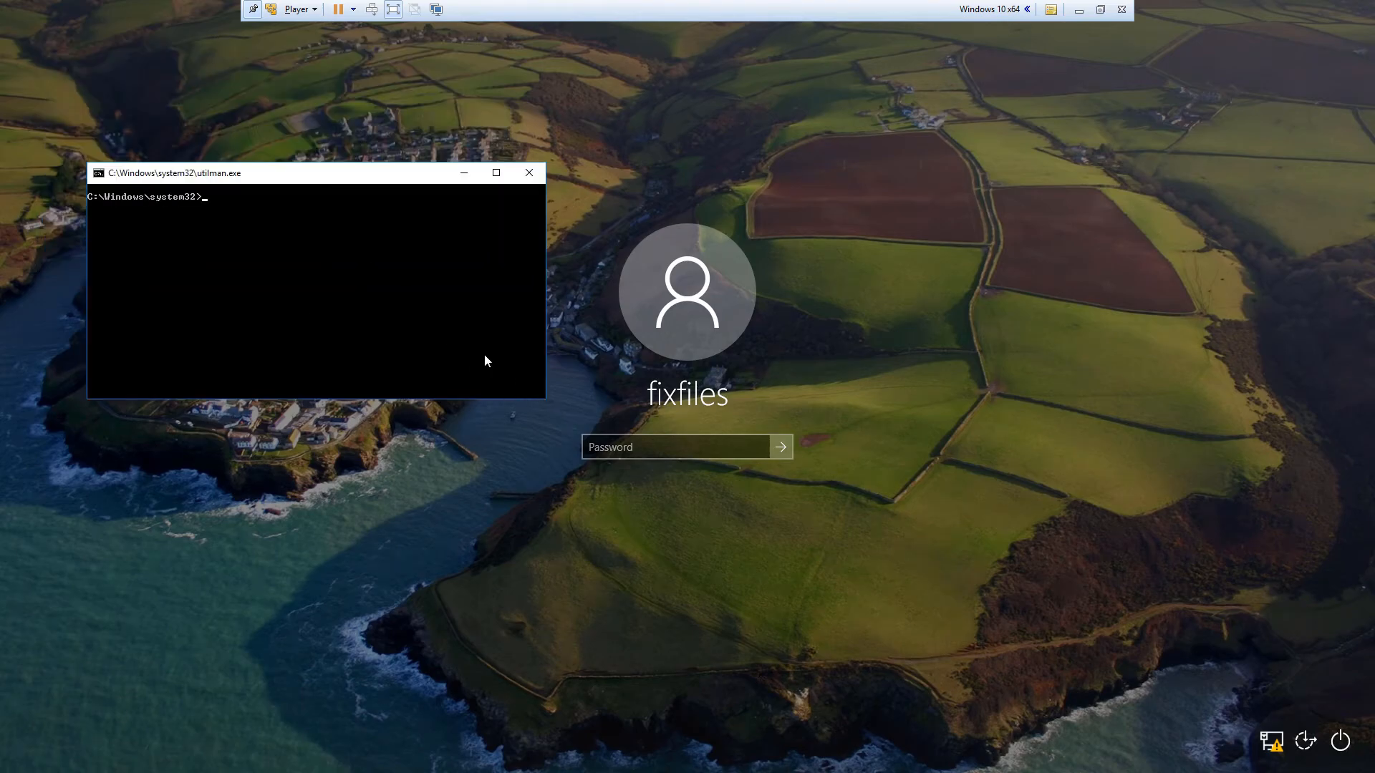
text(net user)
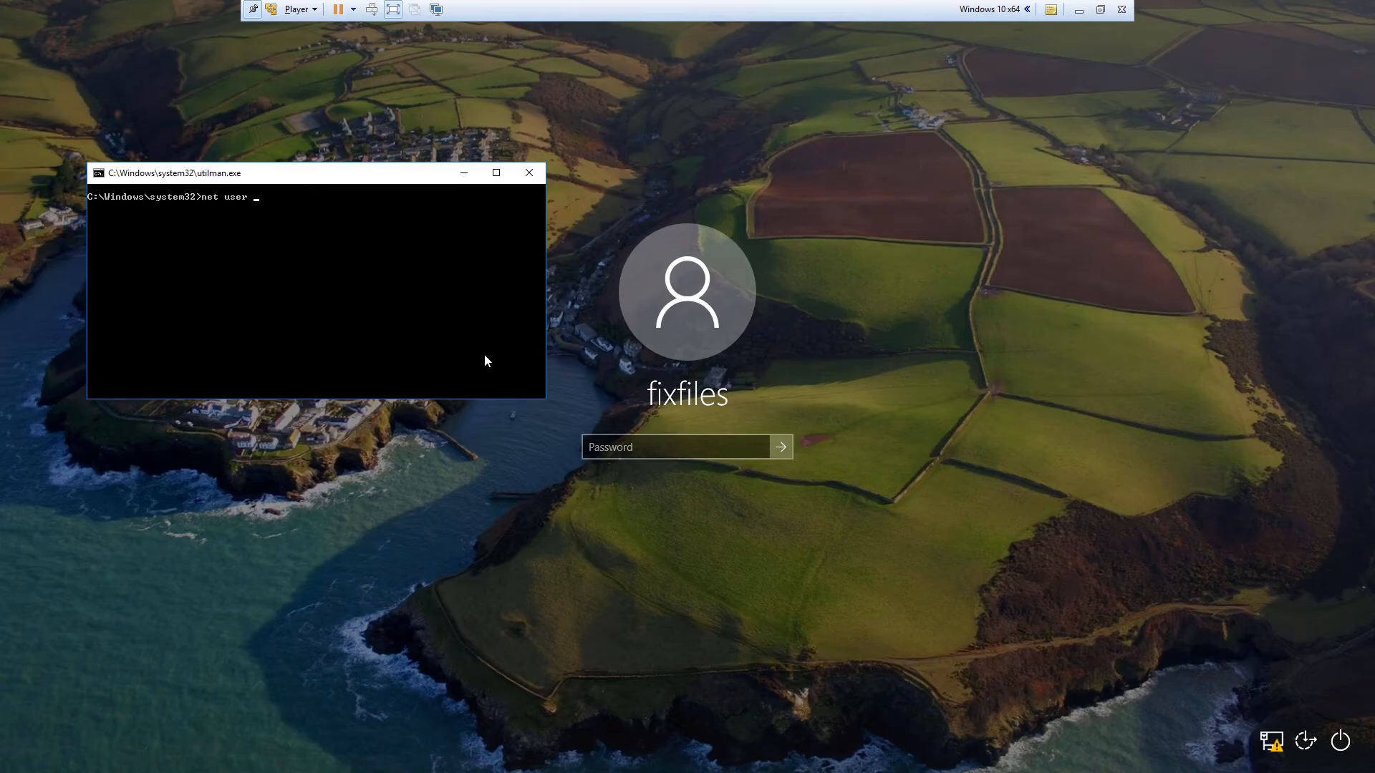
mouse_move(640, 417)
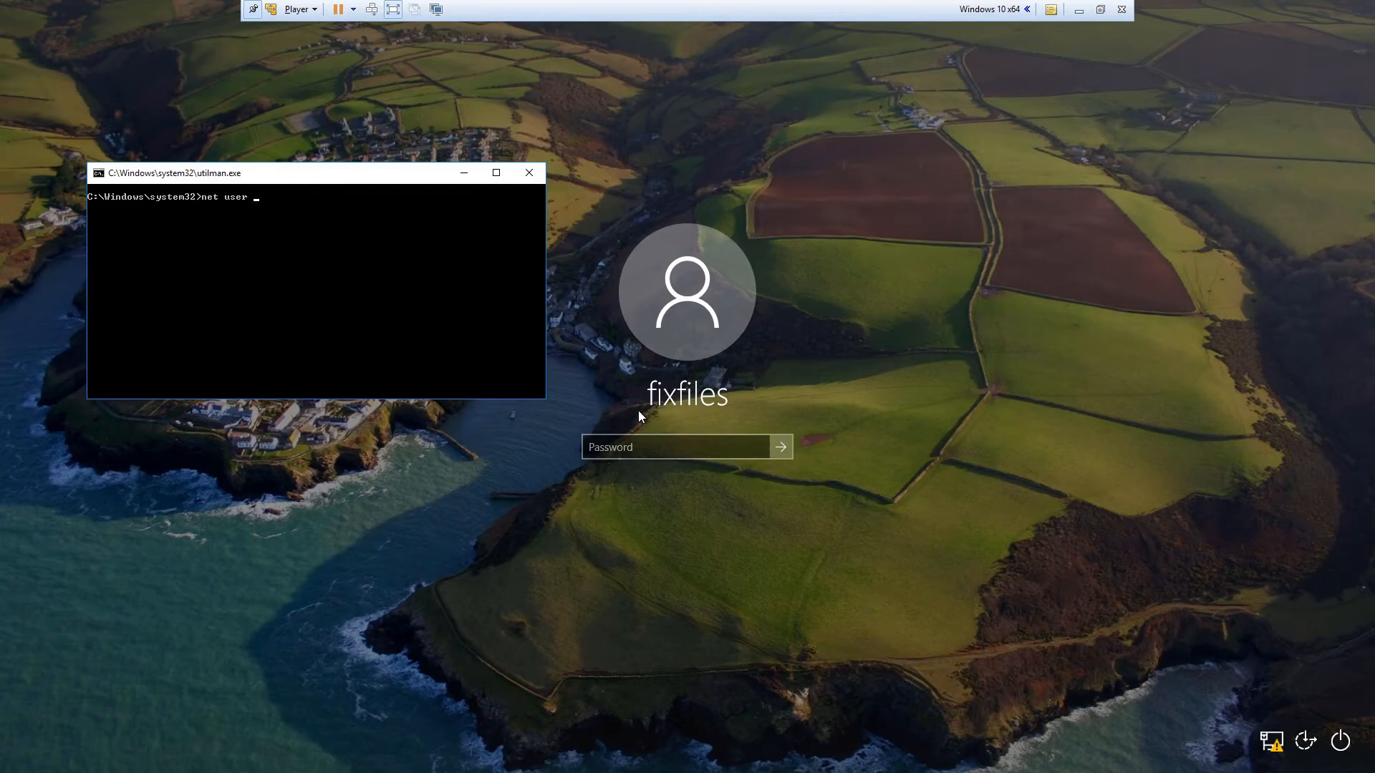
text(fi)
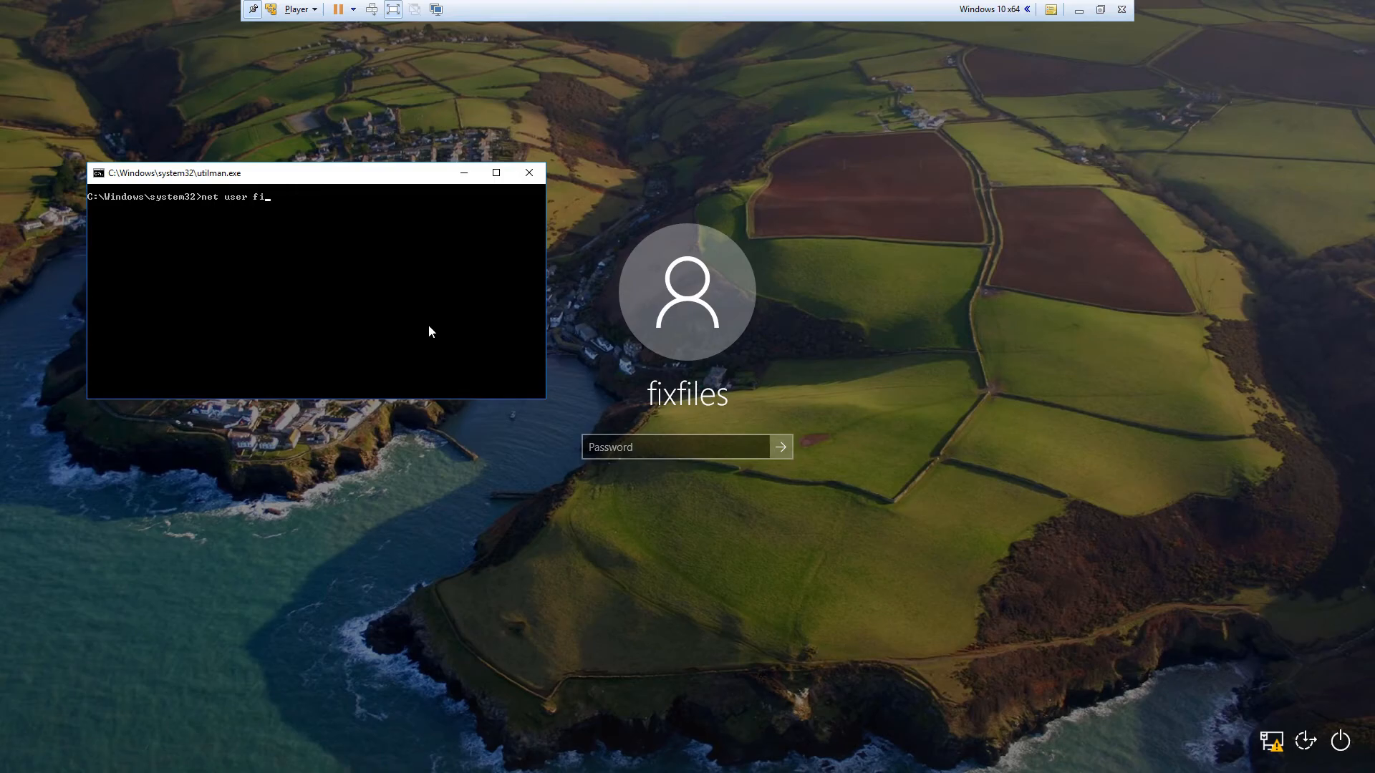
text(xfiles)
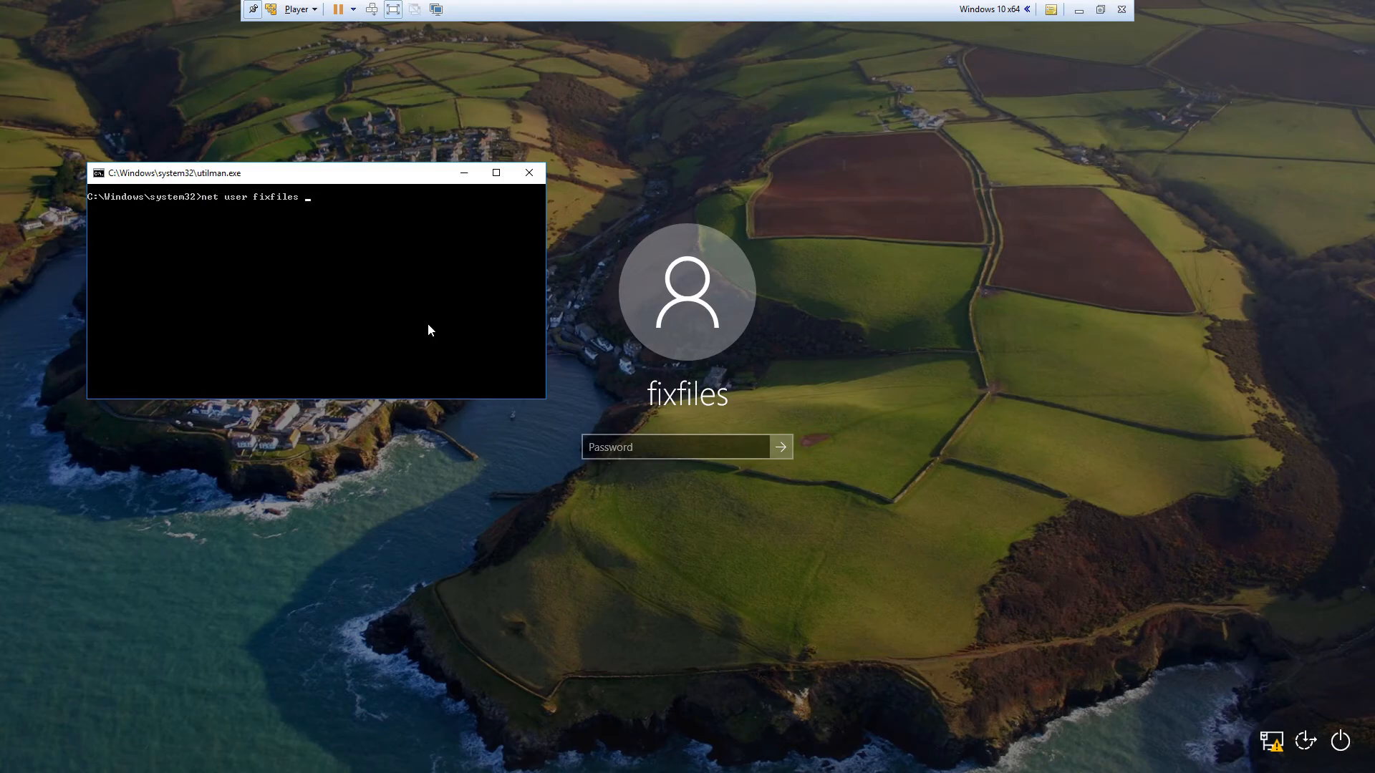
text(password)
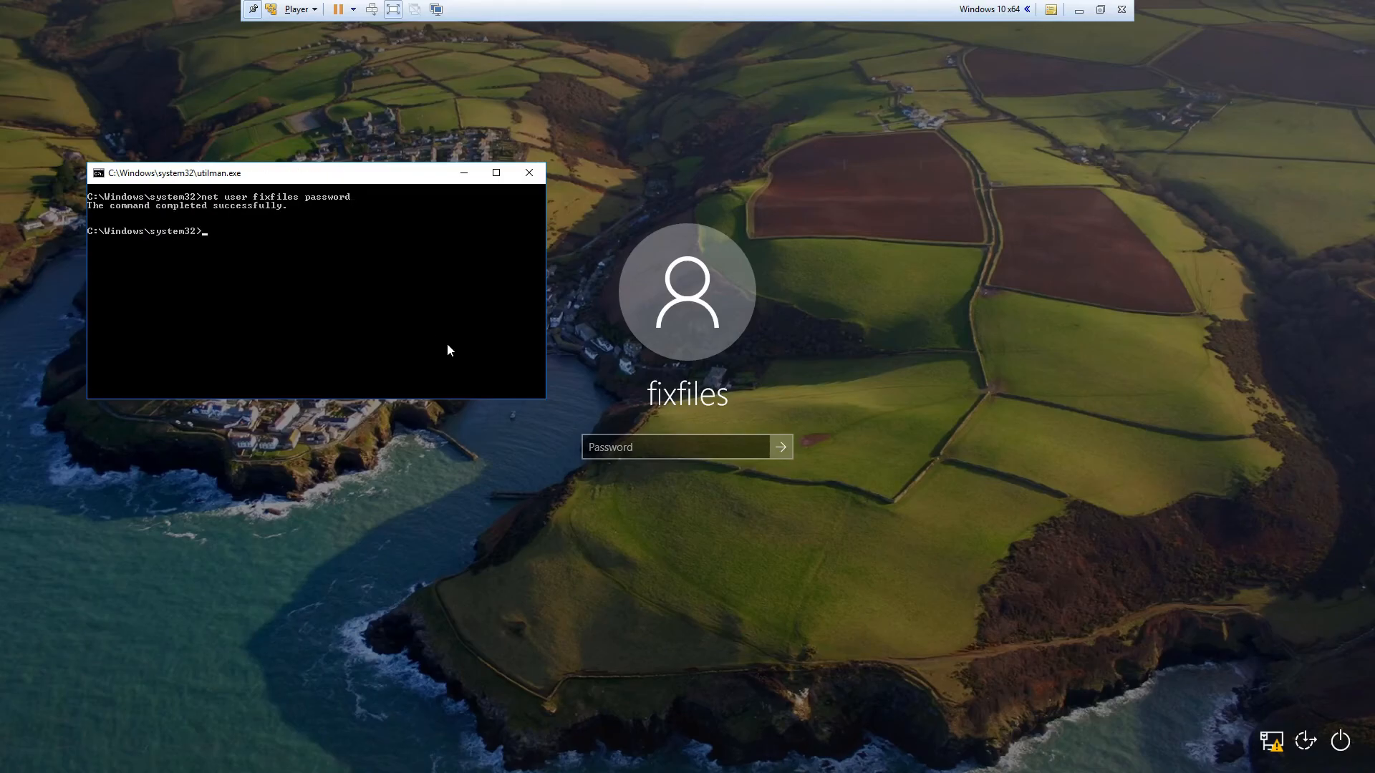
mouse_move(308, 218)
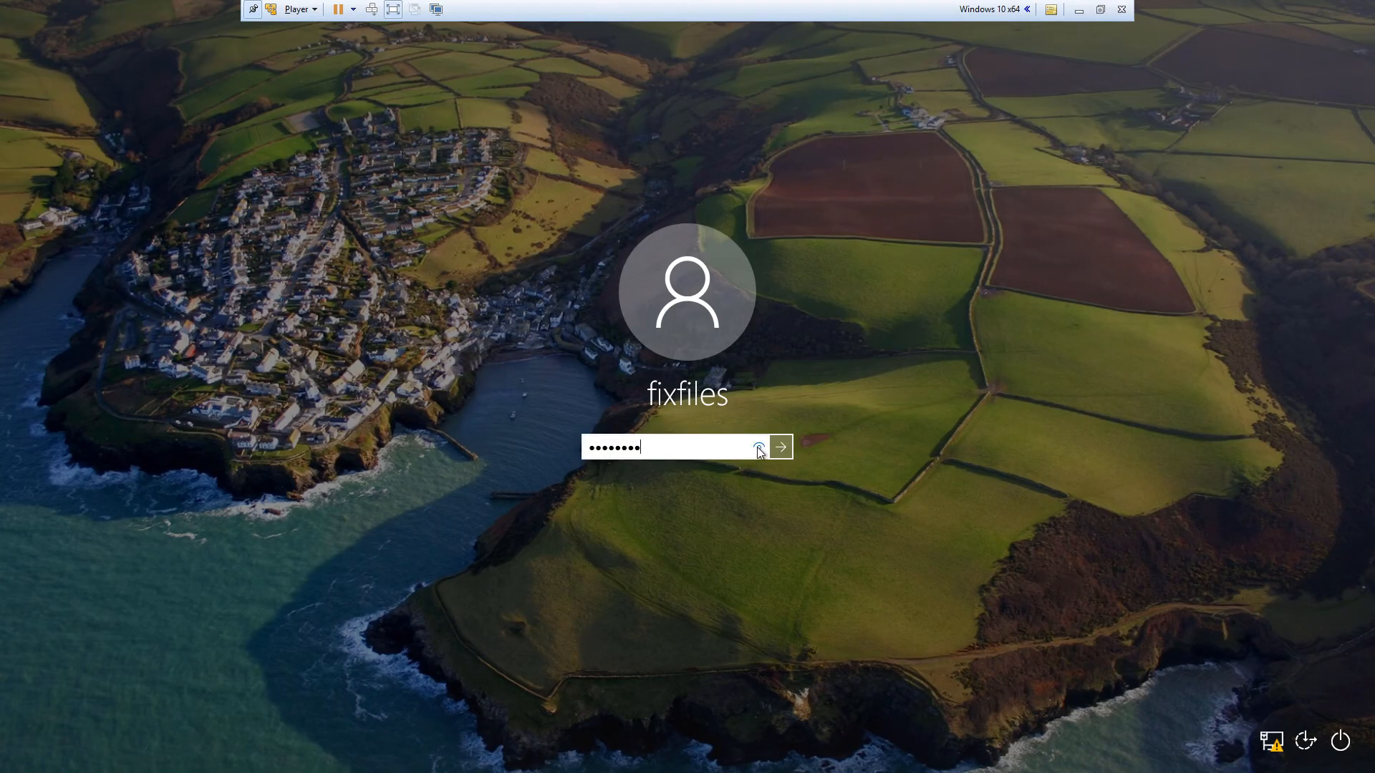
- Sign in as fixfiles with the new password
click(782, 447)
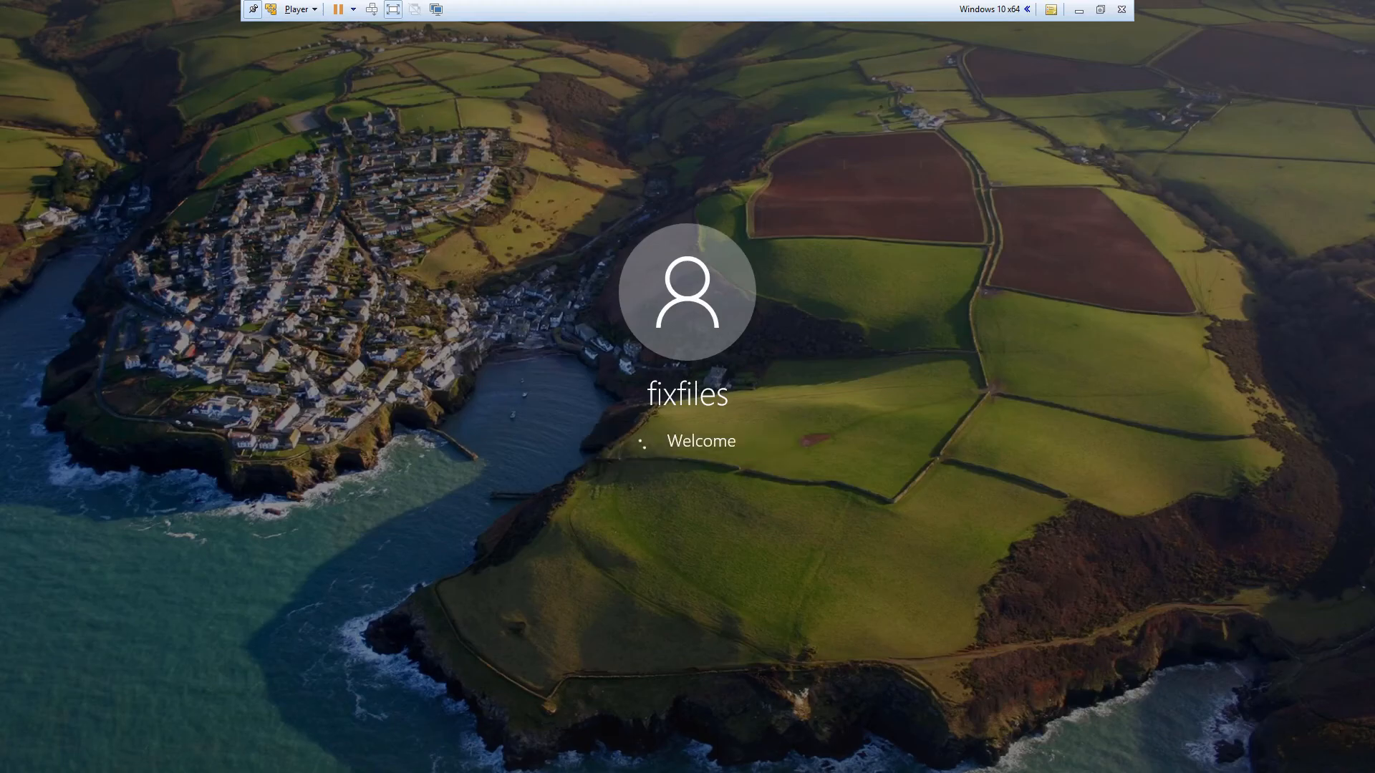